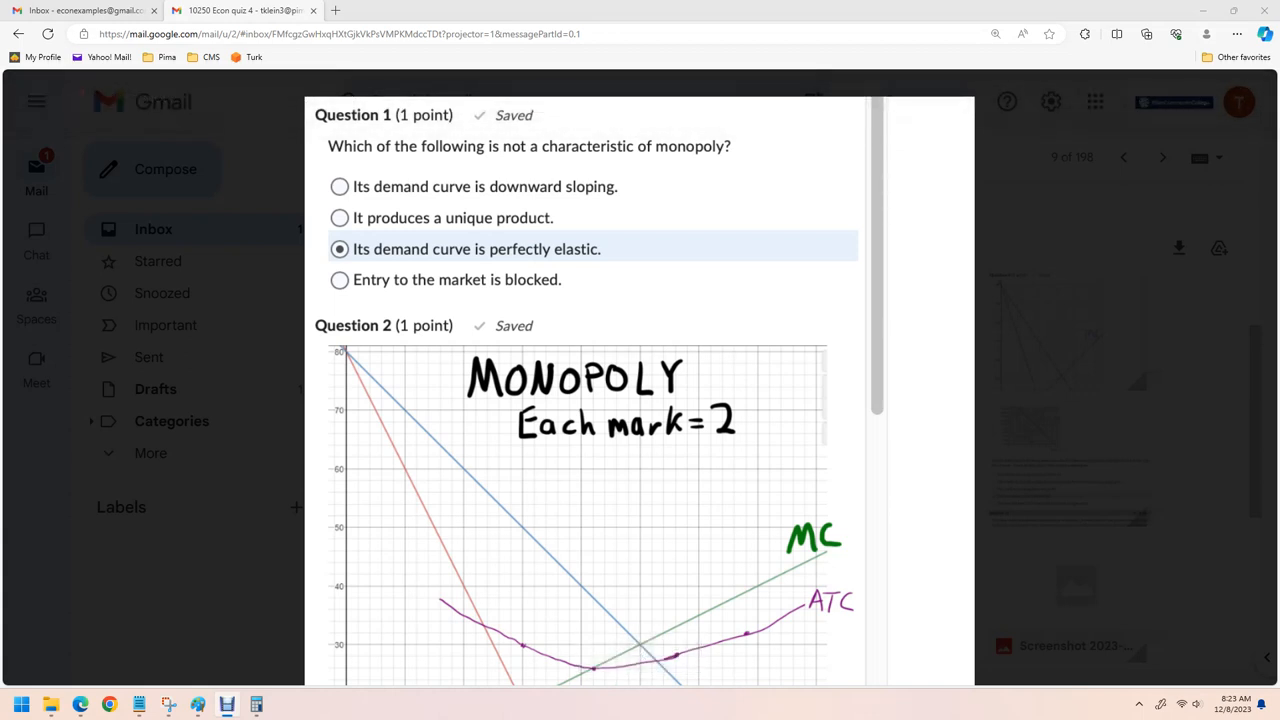
Move through the first quiz screenshot from Question 1's answer to Question 2's monopoly graph.
{"action": "left_click", "coordinate": [1069, 645]}
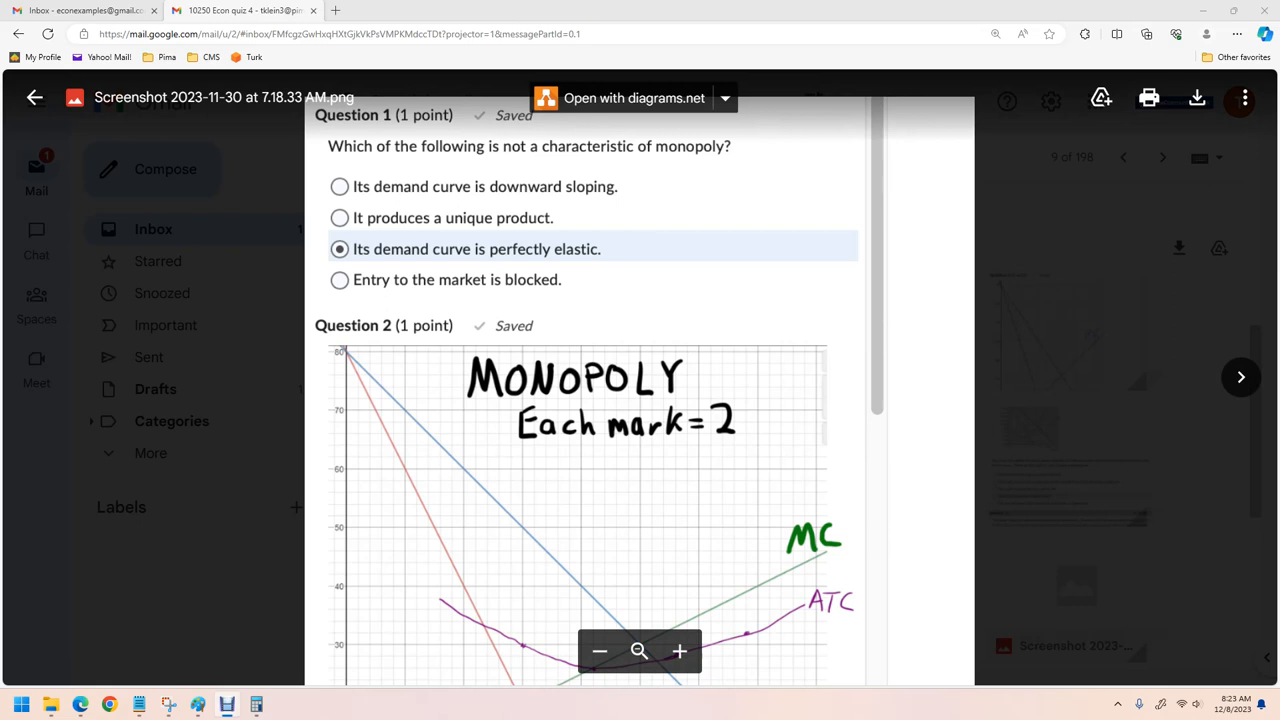
{"action": "left_click", "coordinate": [34, 97]}
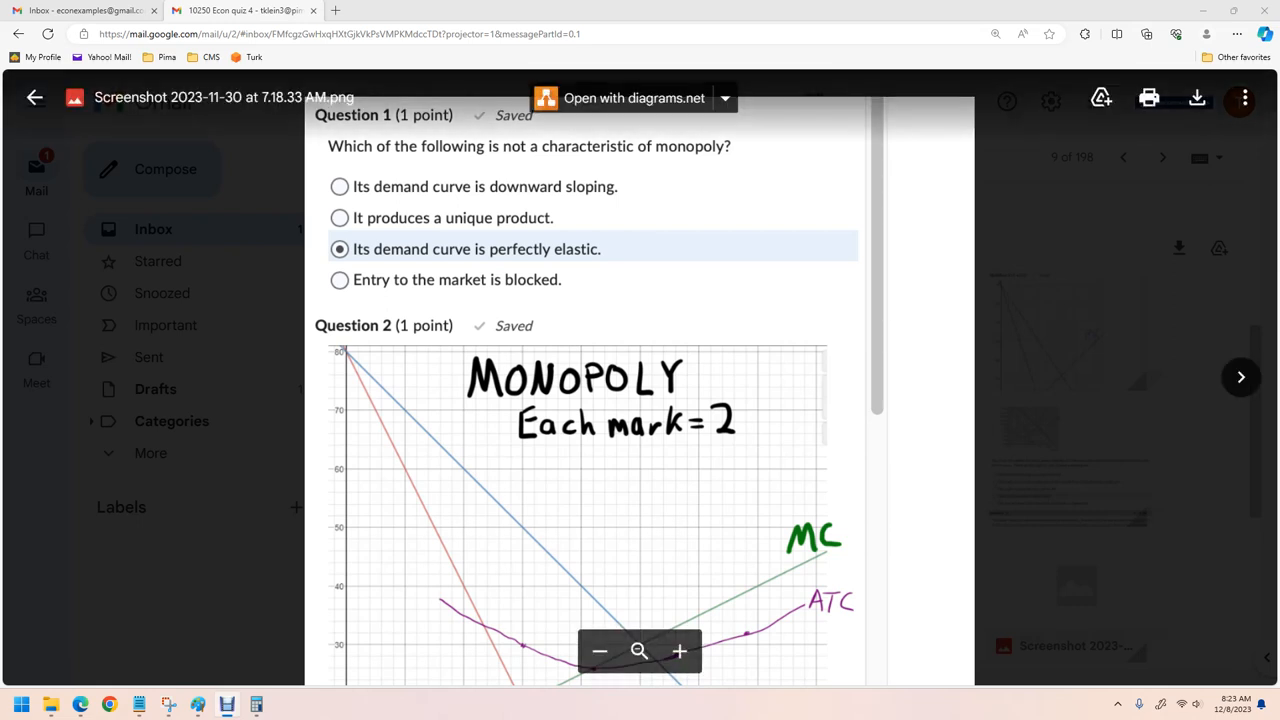
{"action": "left_click", "coordinate": [35, 97]}
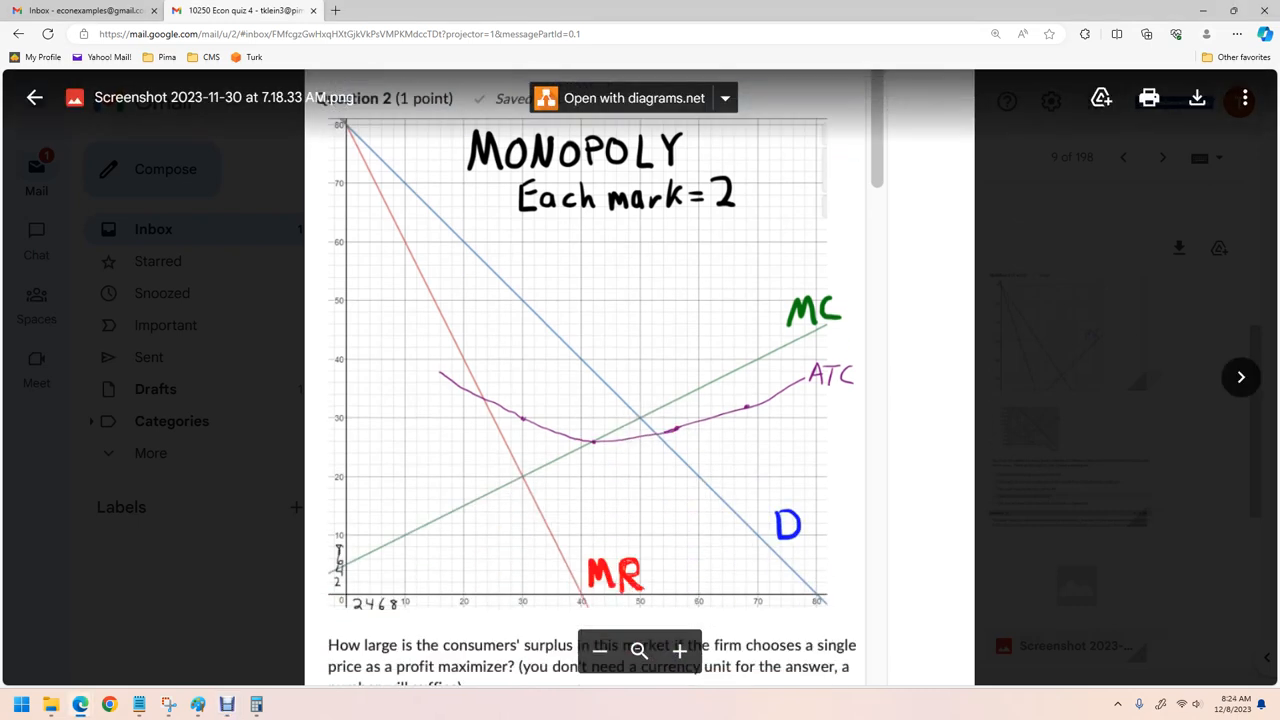
{"action": "scroll", "scroll_direction": "down", "scroll_amount": 3}
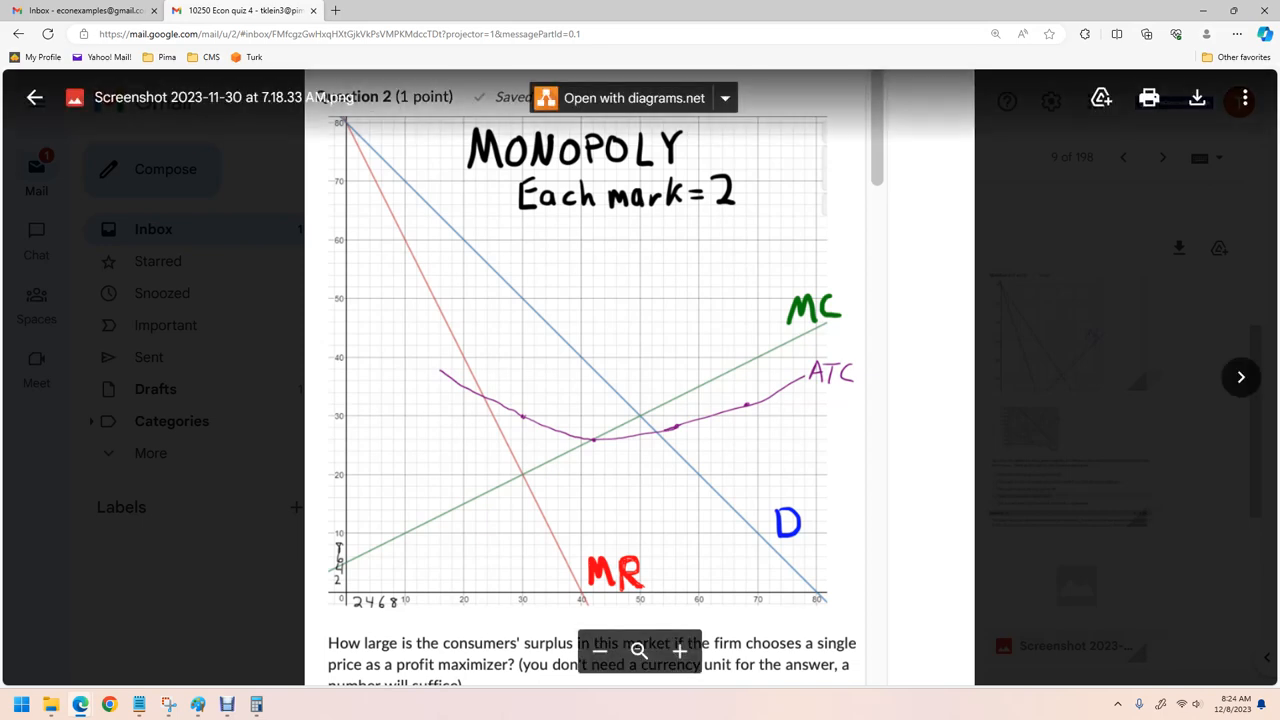
Compute 30 × 30 × 0.5 = 450 in Calculator to check the consumer surplus answer.
{"action": "left_click", "coordinate": [35, 97]}
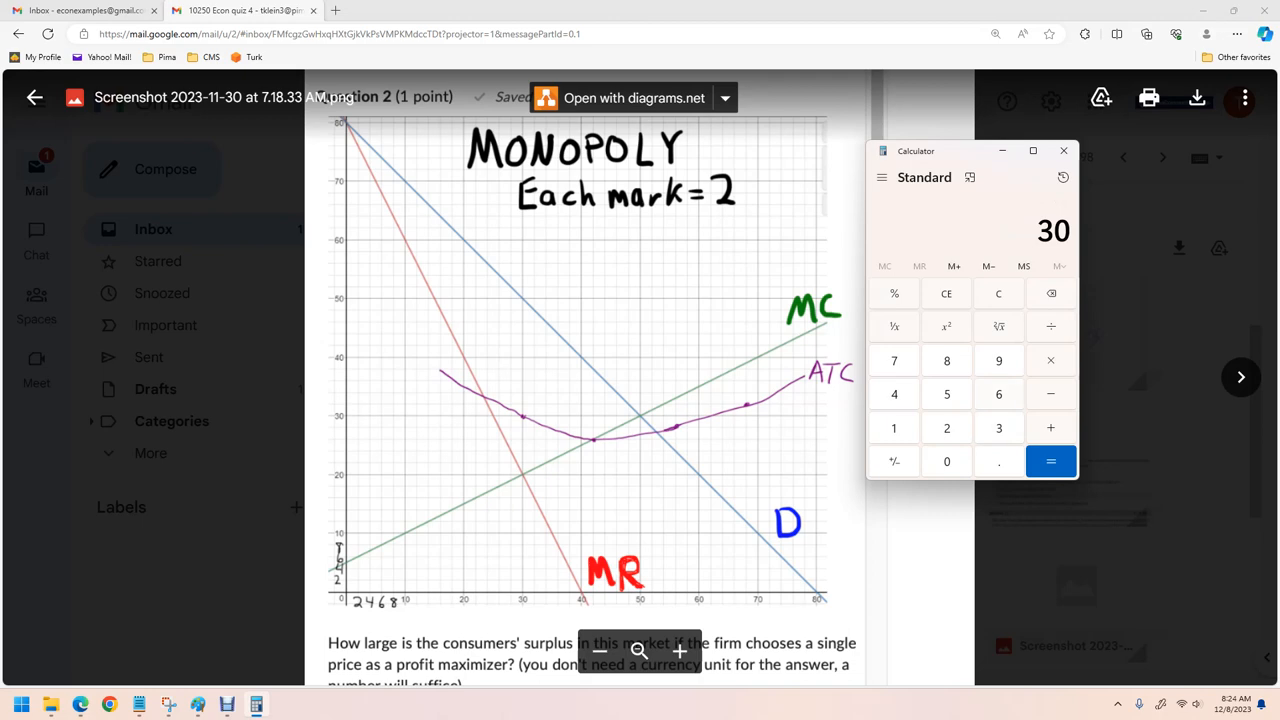
{"action": "left_click", "coordinate": [1050, 461]}
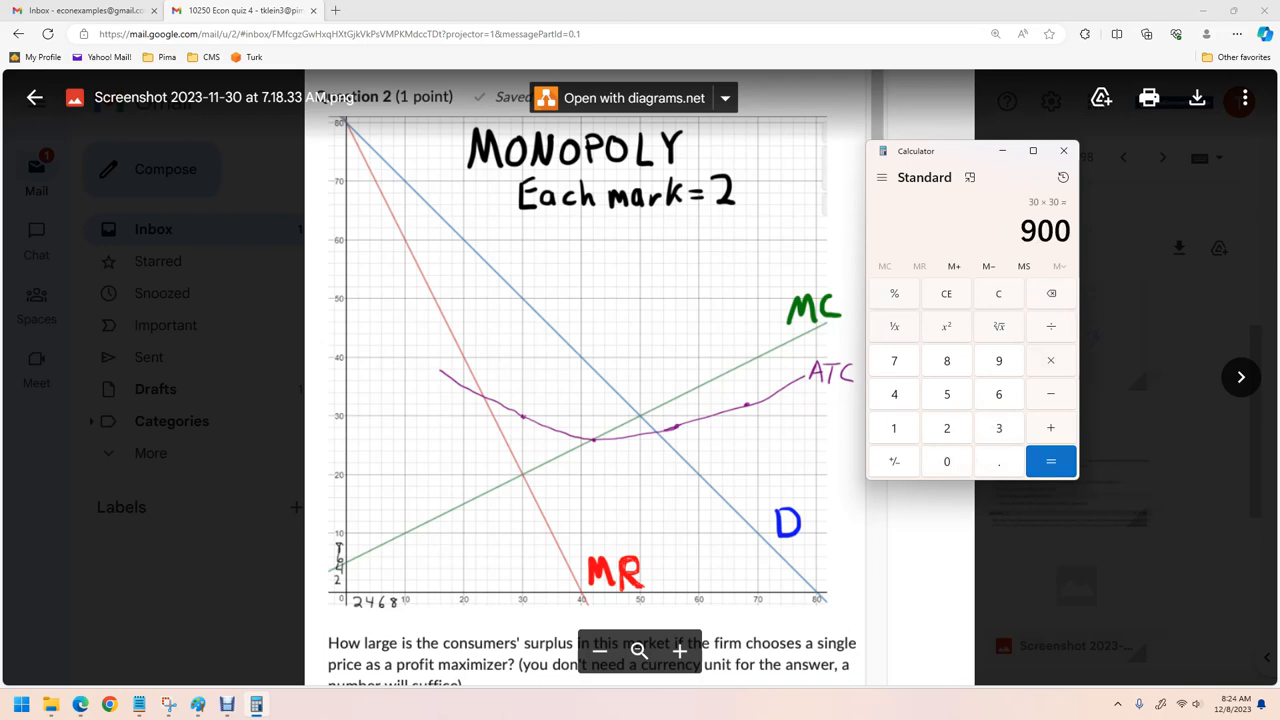
{"action": "left_click", "coordinate": [1050, 360]}
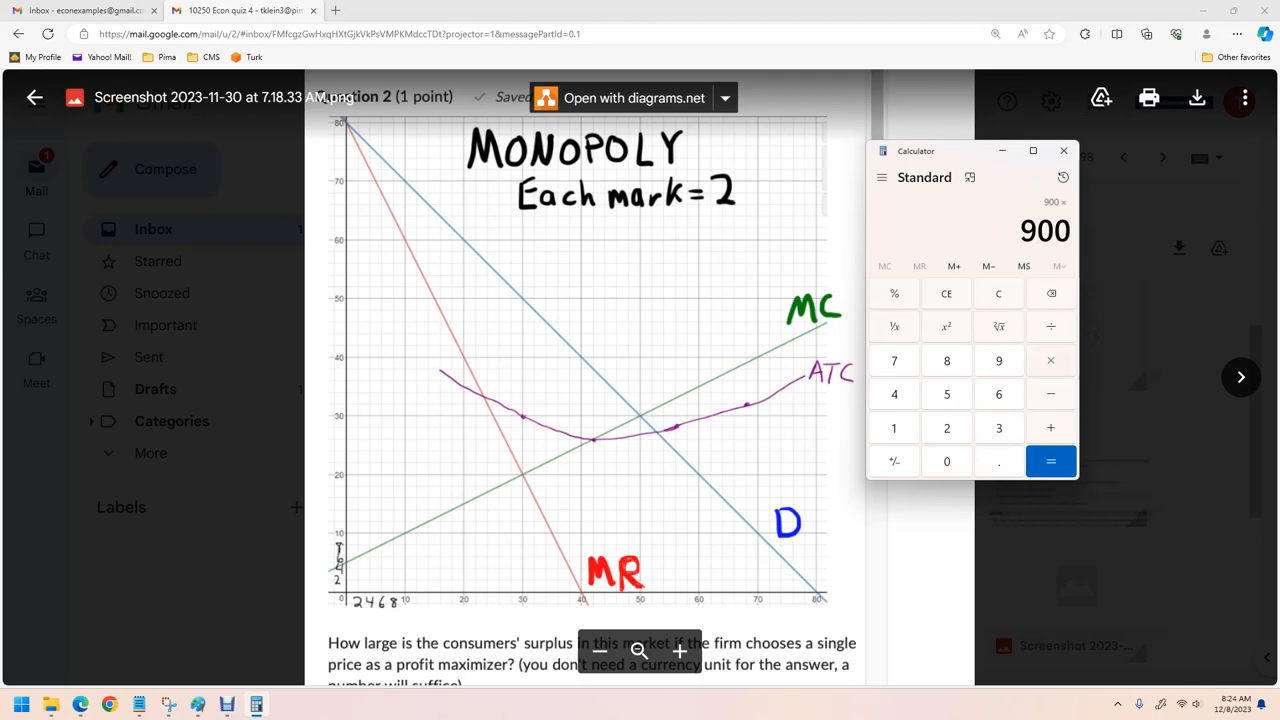
{"action": "left_click", "coordinate": [1050, 461]}
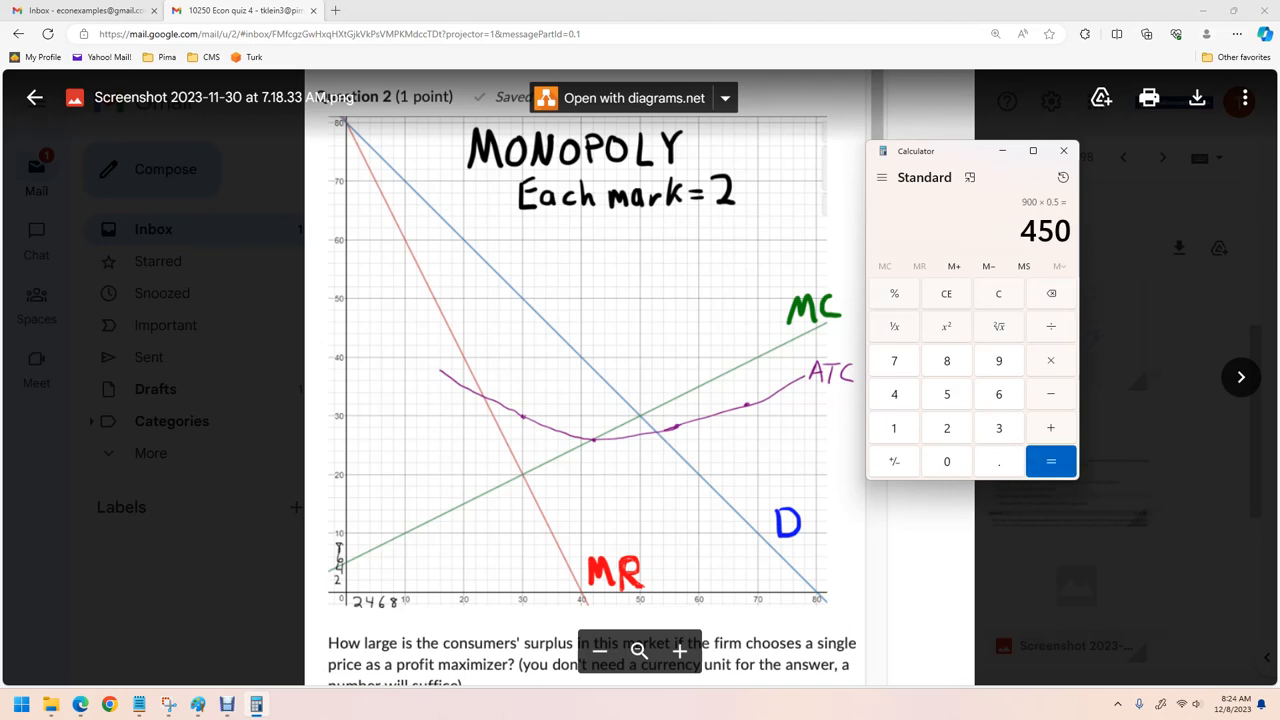
{"action": "scroll", "scroll_direction": "down", "scroll_amount": 3}
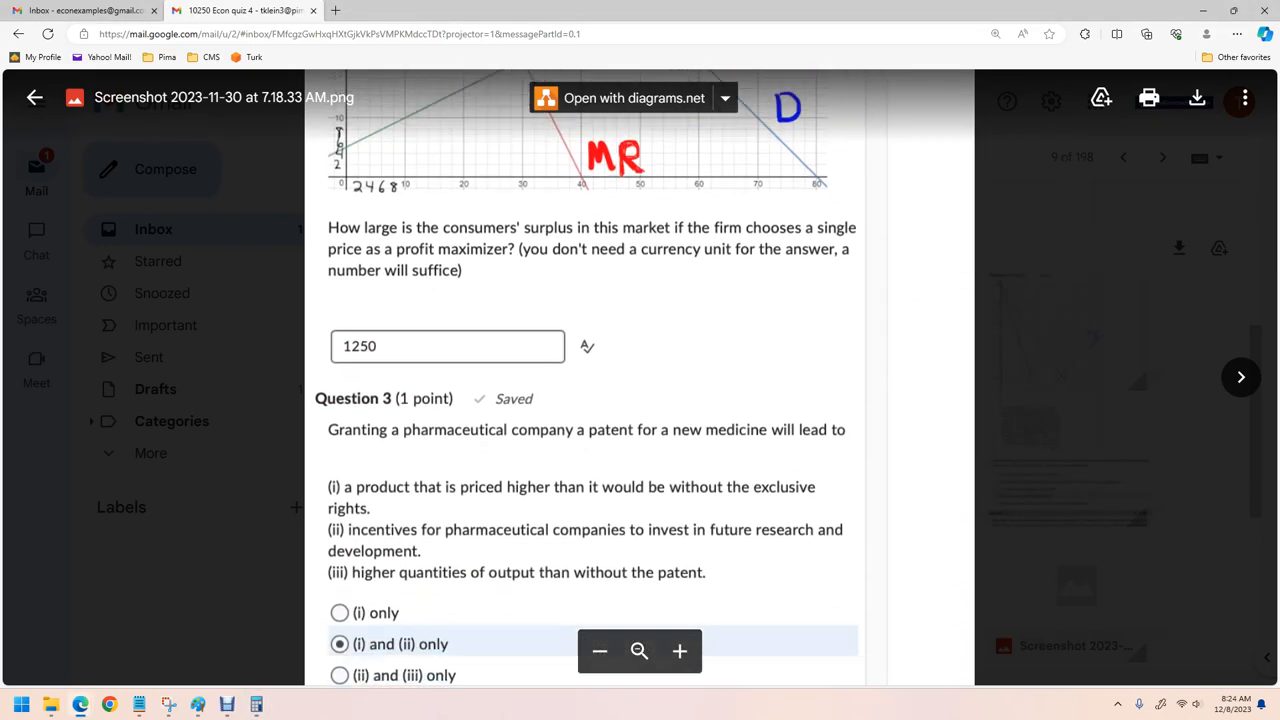
Scroll the screenshot down to Question 2's answer of 1250 and Question 3.
{"action": "scroll", "scroll_direction": "down", "scroll_amount": 3}
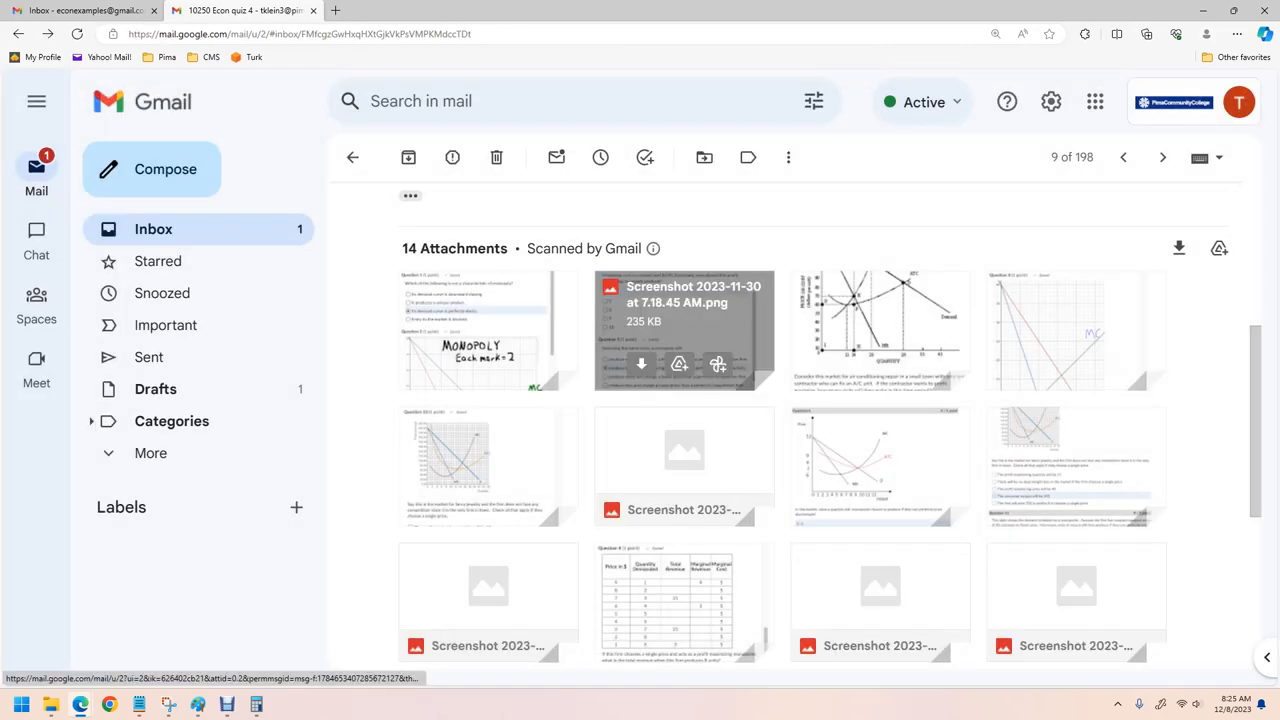
Open and enlarge the 7.18.45 AM screenshot to read Question 4's table and Question 5.
{"action": "left_click", "coordinate": [683, 330]}
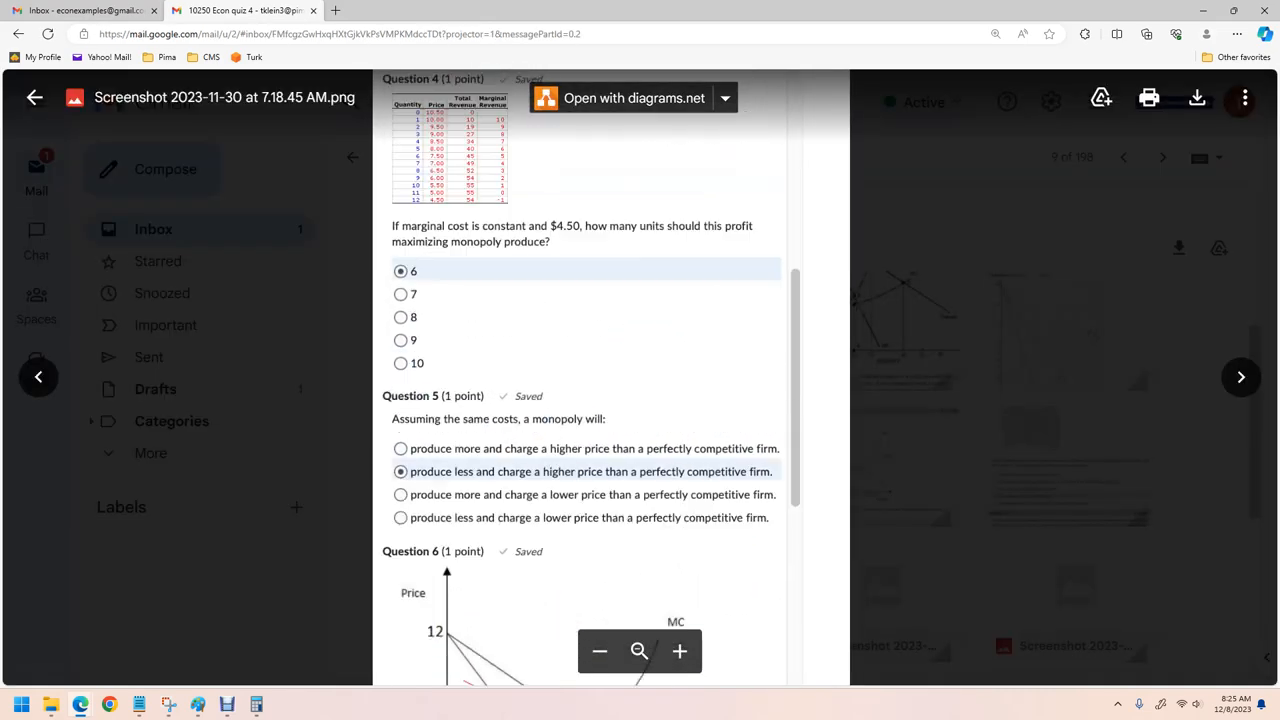
{"action": "left_click", "coordinate": [679, 651]}
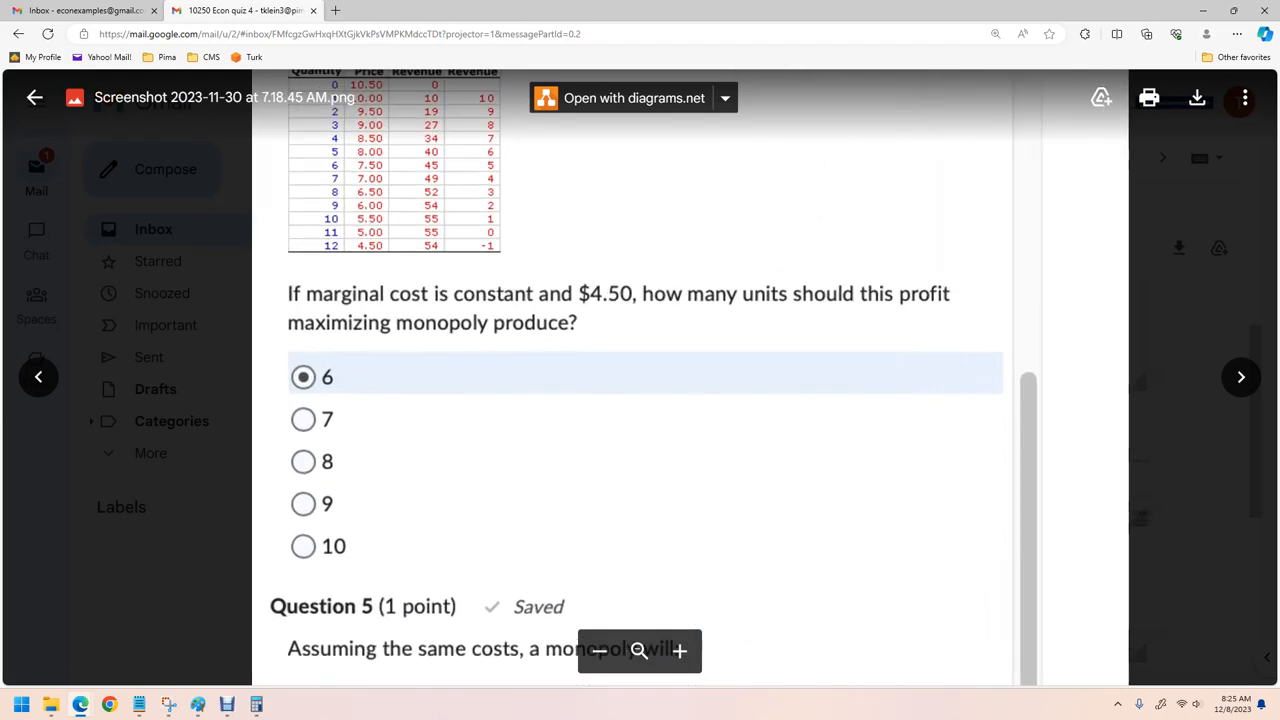
{"action": "scroll", "scroll_direction": "up", "scroll_amount": 3}
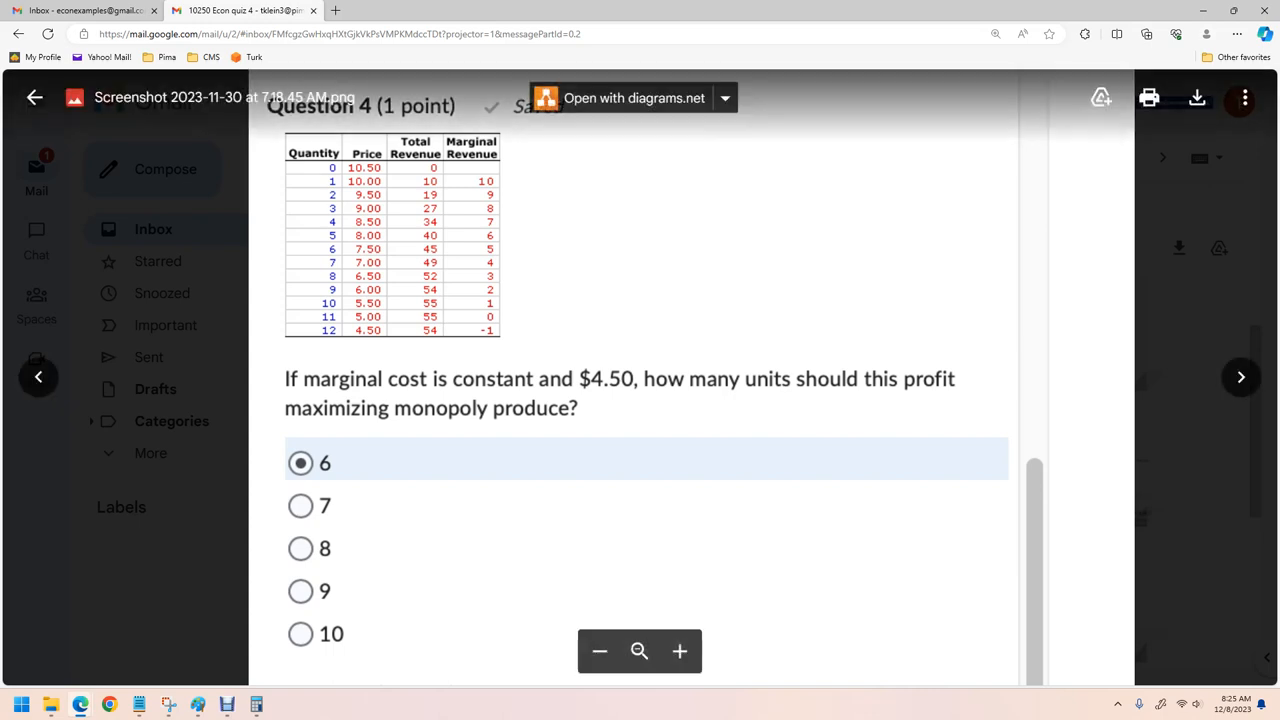
{"action": "scroll", "scroll_direction": "down", "scroll_amount": 3}
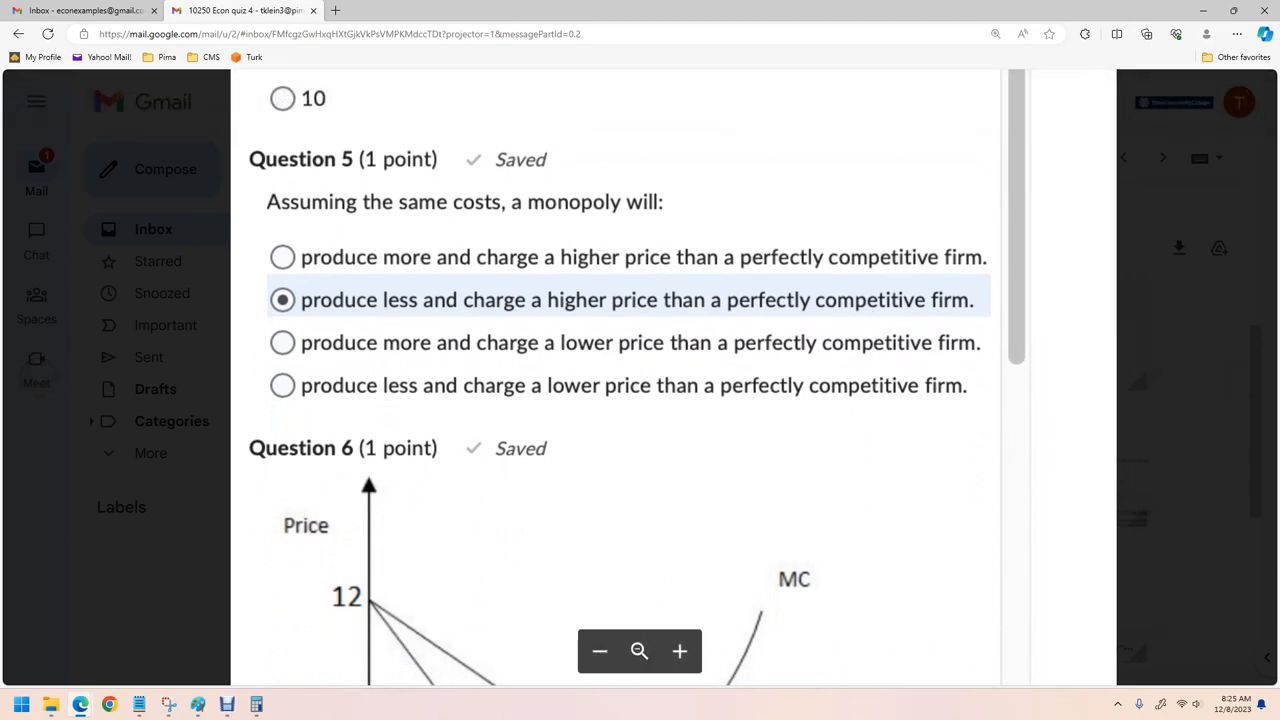
Read Question 6's graph and answer, then advance to the Question 7 screenshot.
{"action": "scroll", "scroll_direction": "down", "scroll_amount": 3}
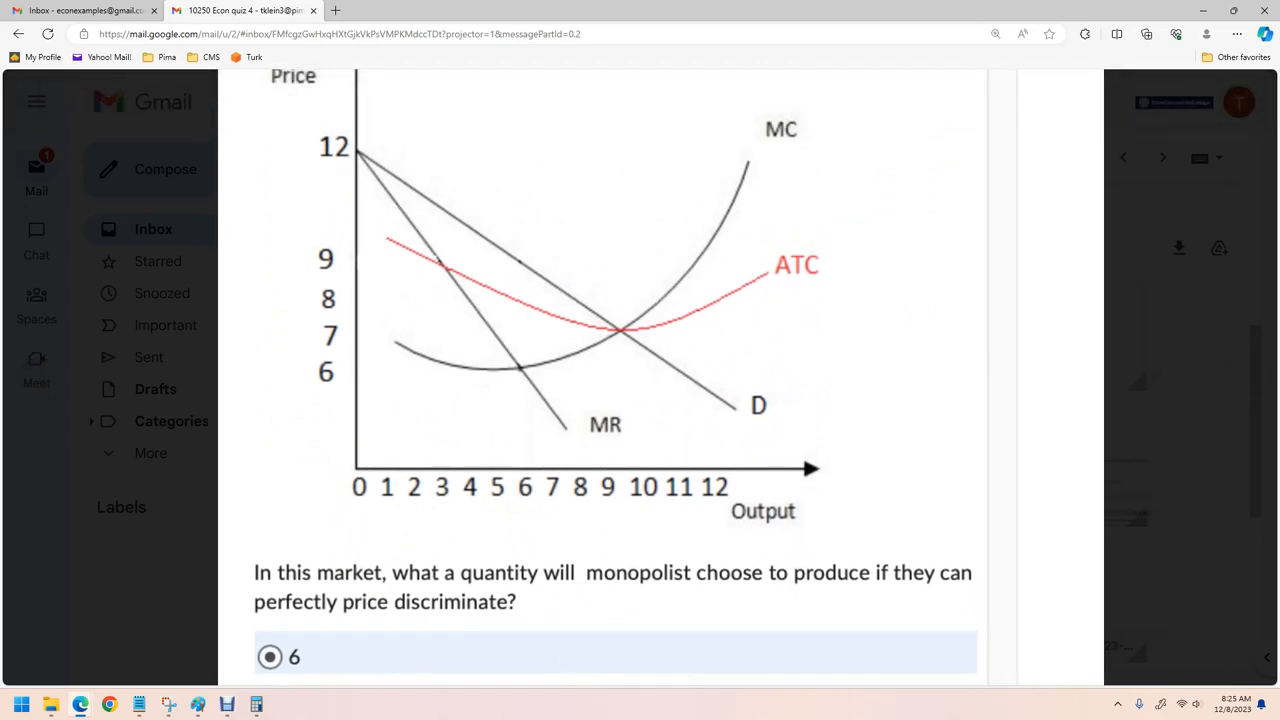
{"action": "left_click", "coordinate": [600, 300]}
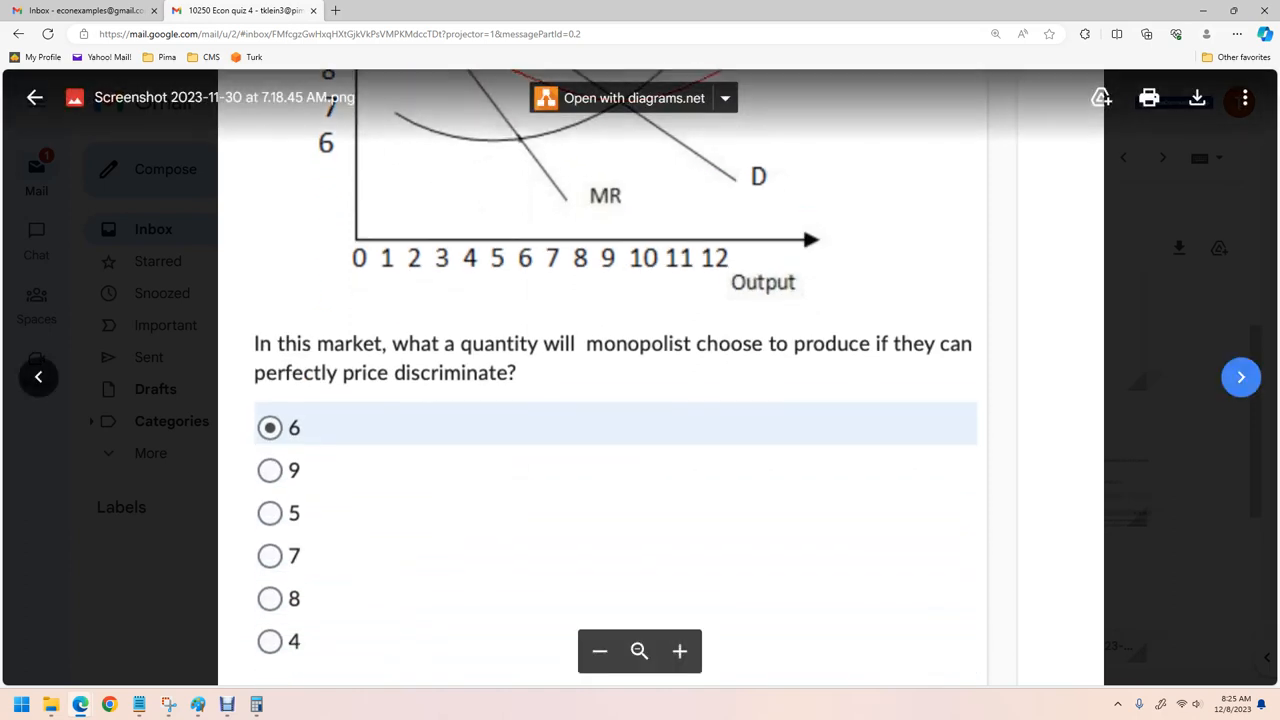
{"action": "left_click", "coordinate": [1240, 377]}
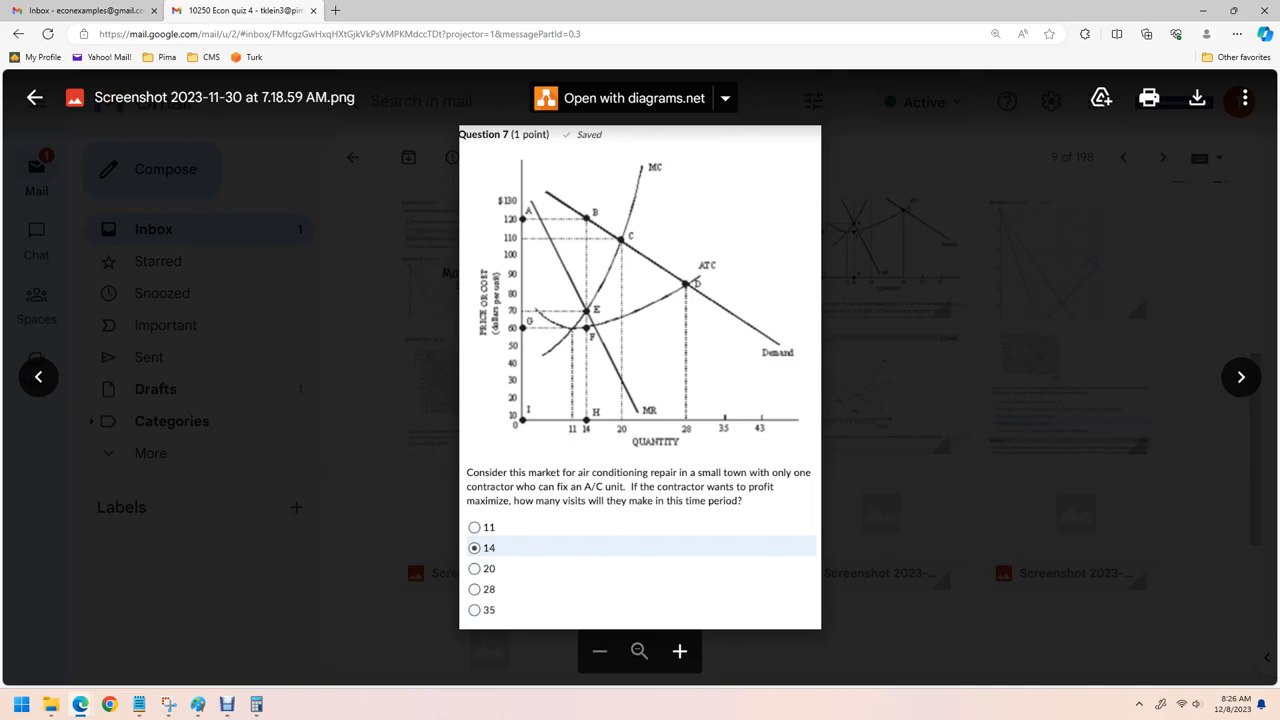
Review the enlarged 7.19.07 AM screenshot: Question 8 answered 16, Question 9 buy-one-get-one-free.
{"action": "left_click", "coordinate": [35, 97]}
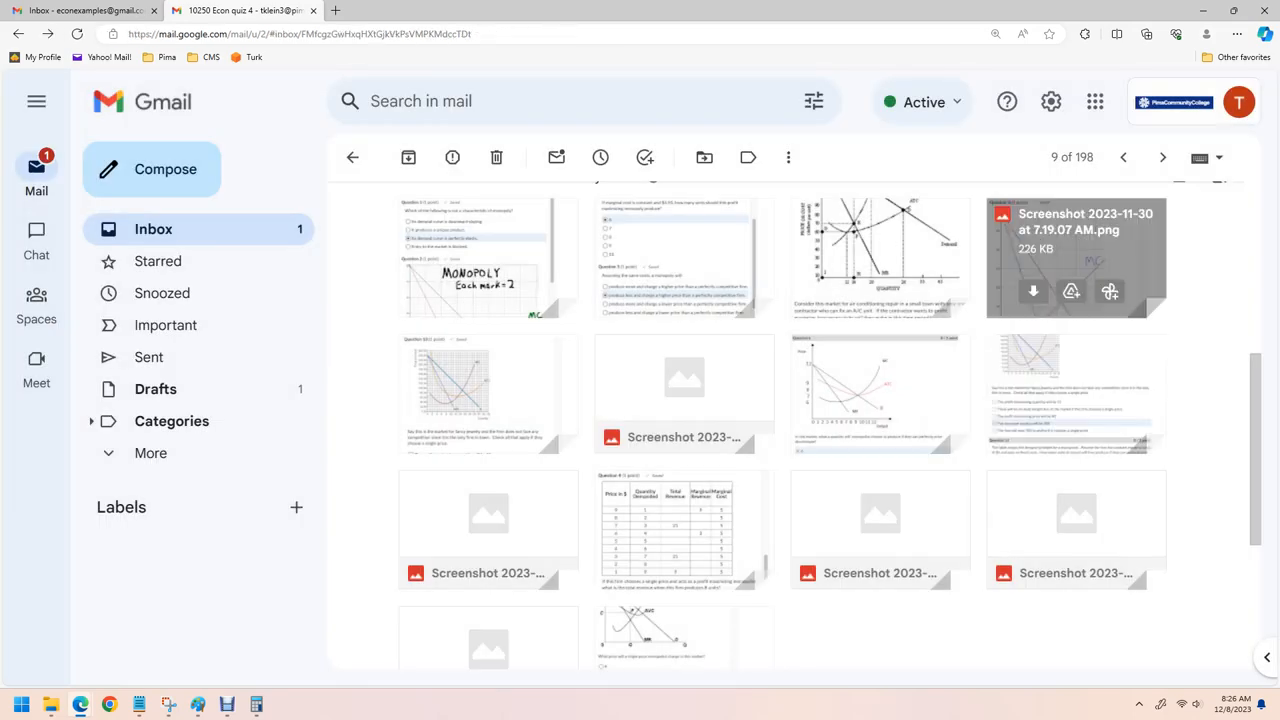
{"action": "left_click", "coordinate": [1076, 257]}
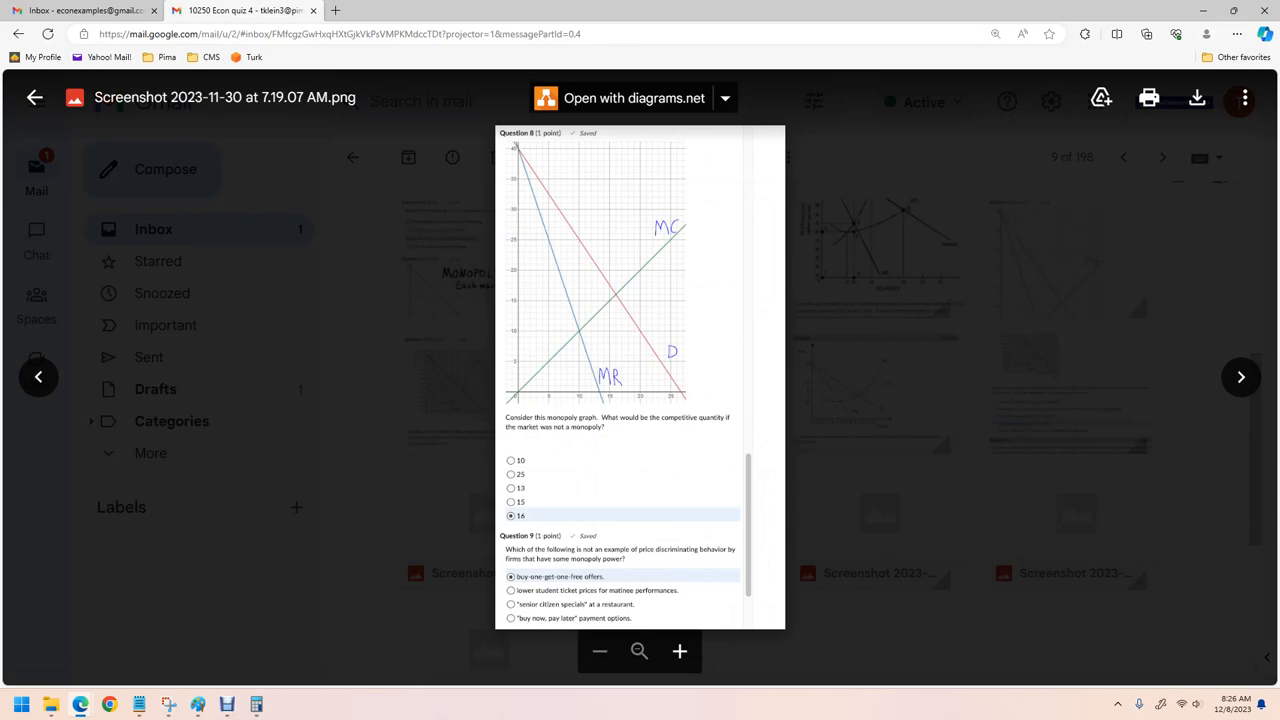
{"action": "left_click", "coordinate": [679, 651]}
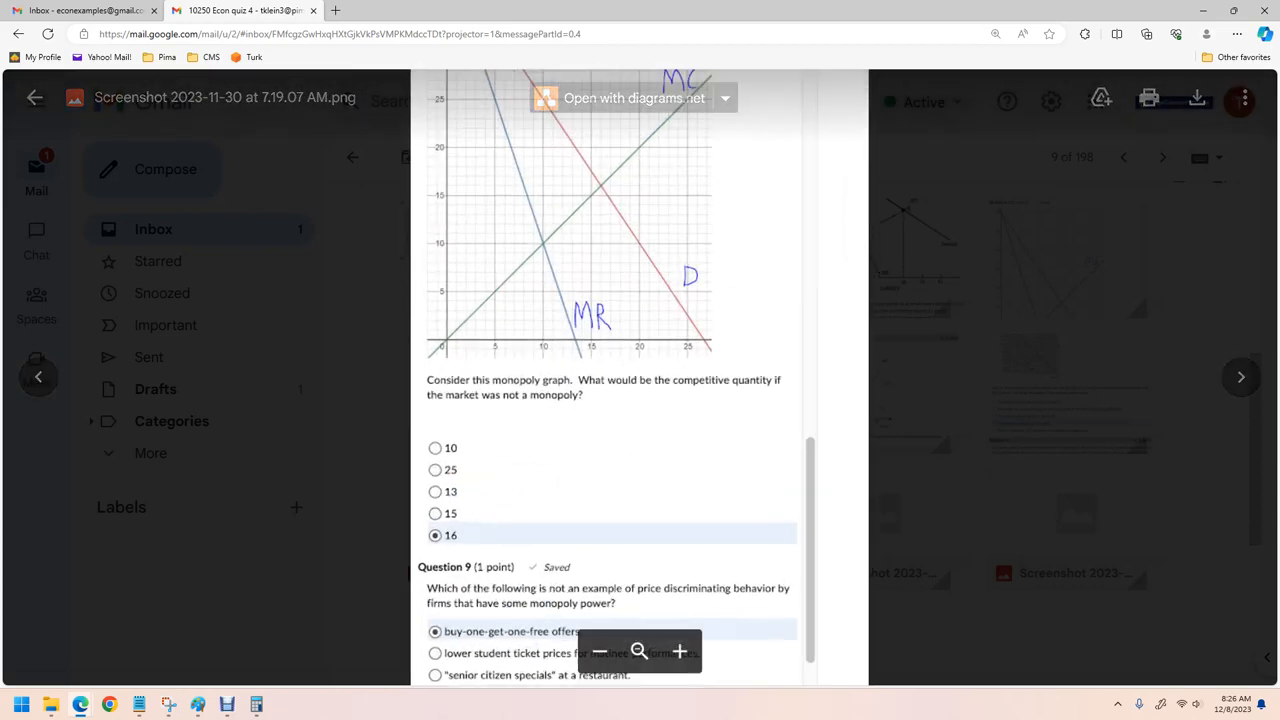
{"action": "left_click", "coordinate": [679, 651]}
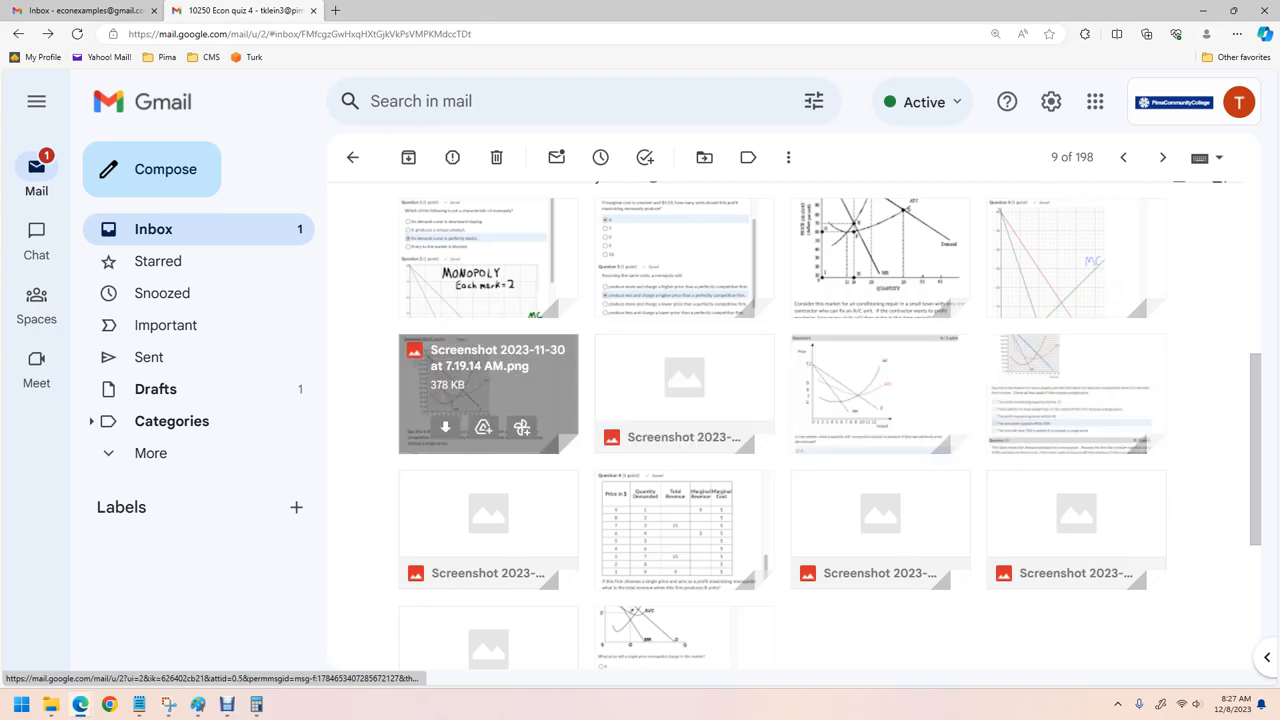
Open and enlarge the 7.19.14 AM screenshot with Question 10's jewelry-market graph and answer choices.
{"action": "left_click", "coordinate": [488, 393]}
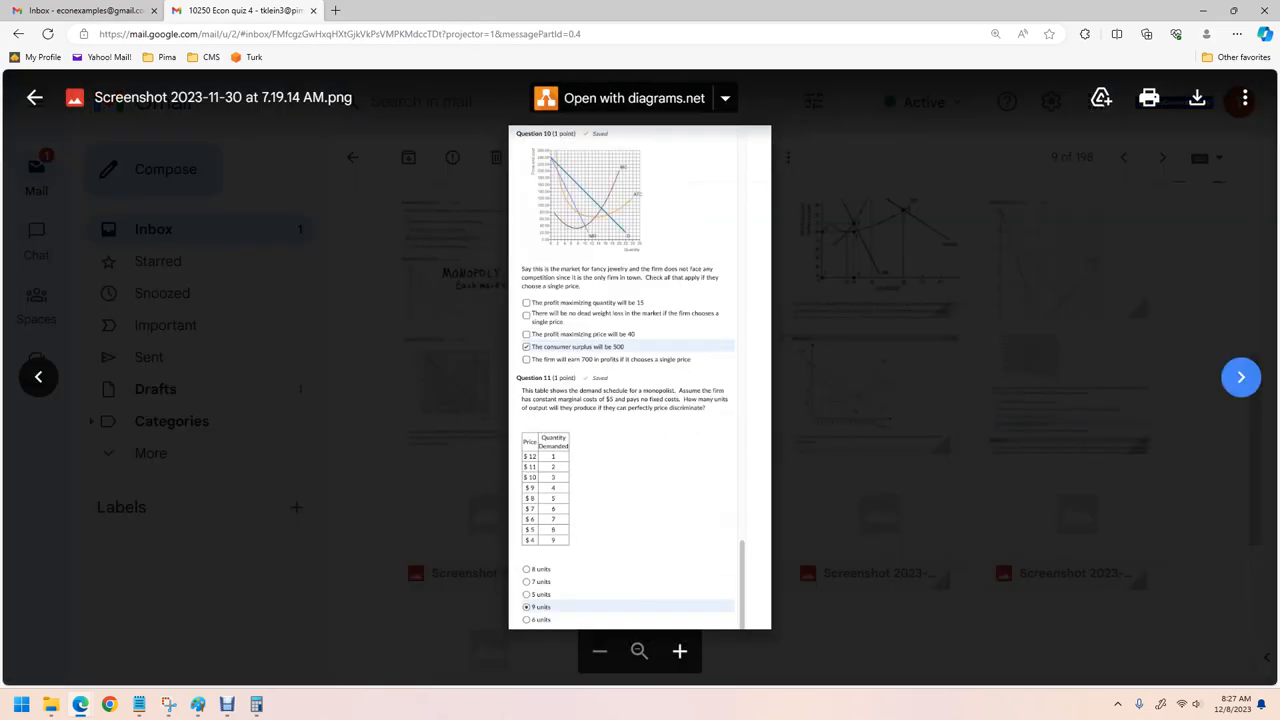
{"action": "left_click", "coordinate": [679, 651]}
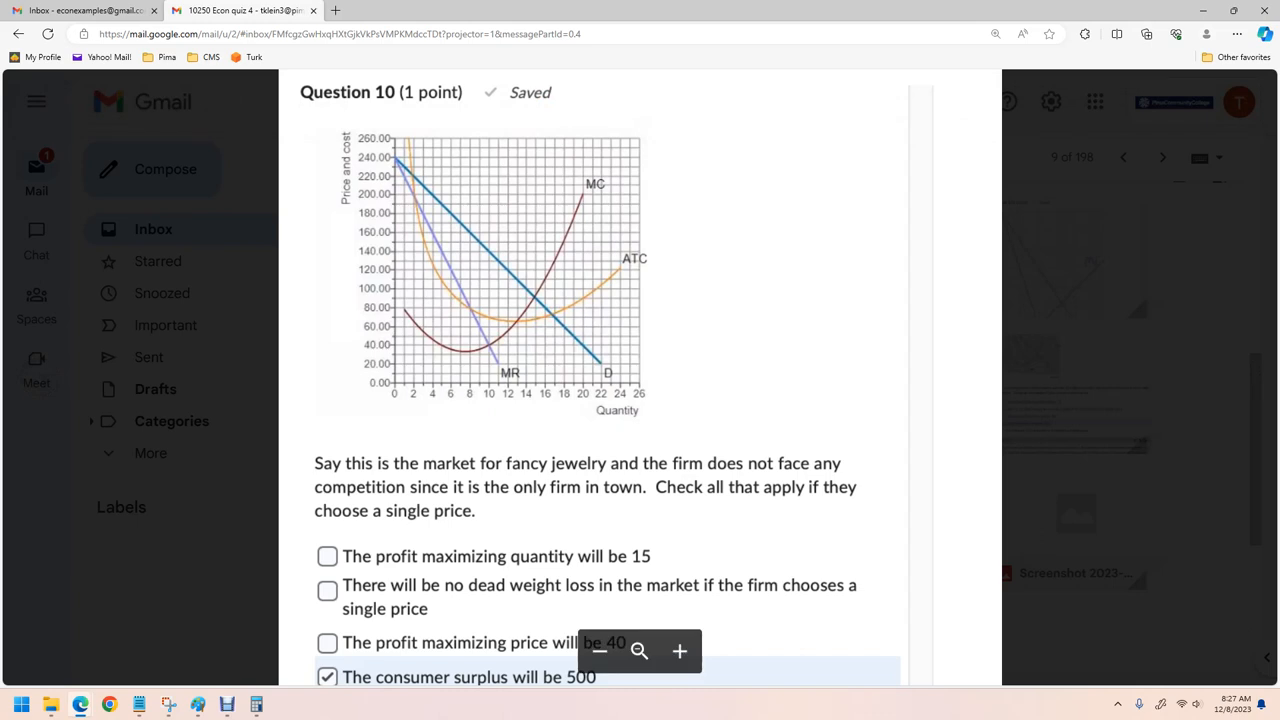
{"action": "scroll", "scroll_direction": "down", "scroll_amount": 3}
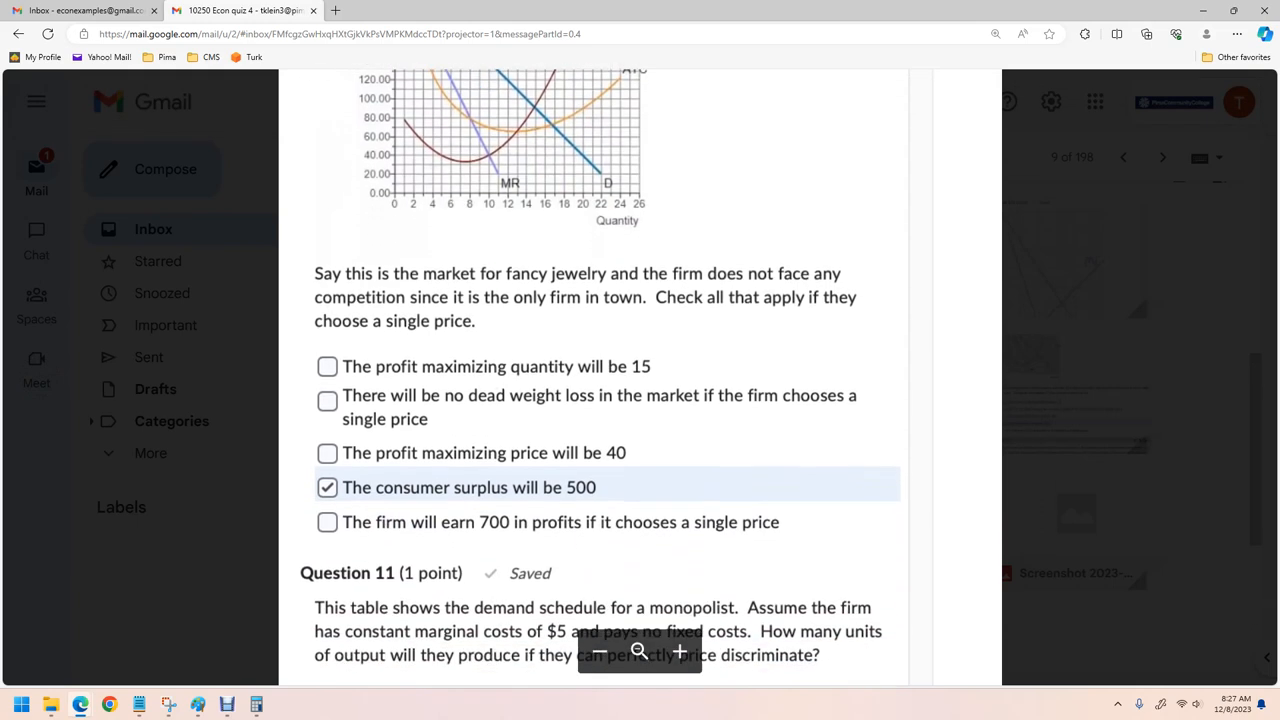
{"action": "scroll", "scroll_direction": "up", "scroll_amount": 3}
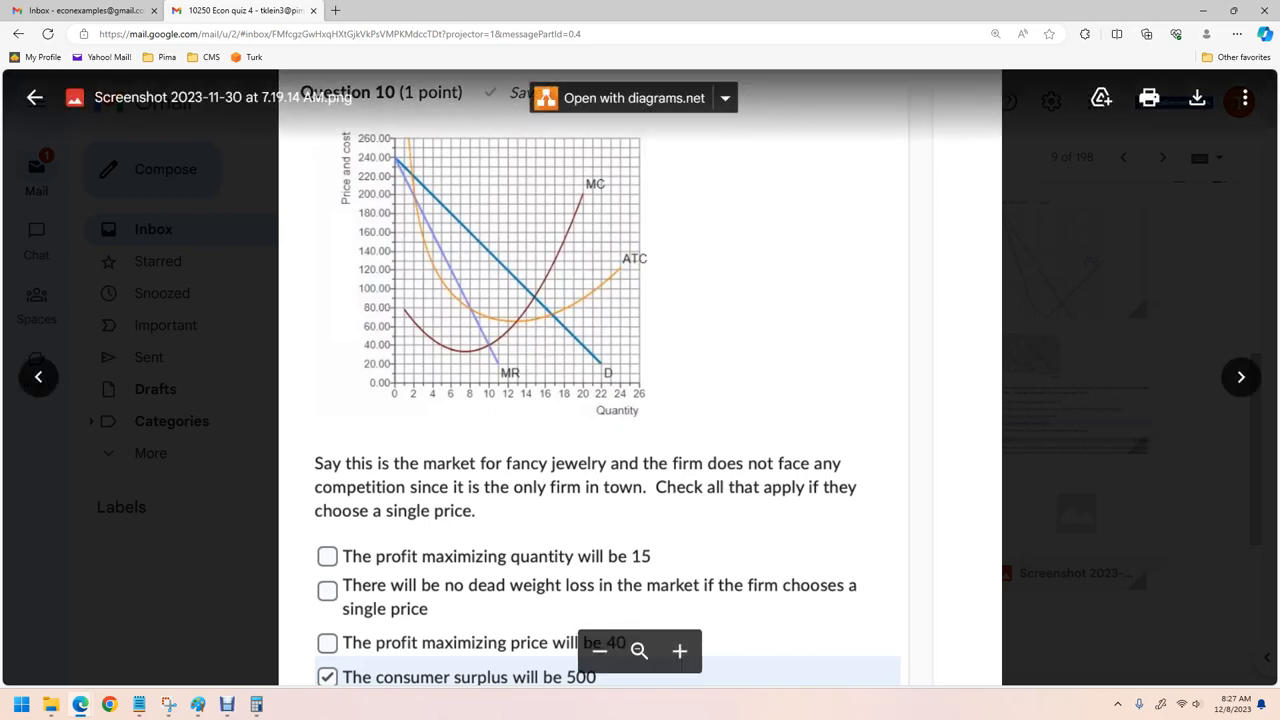
{"action": "scroll", "scroll_direction": "down", "scroll_amount": 3}
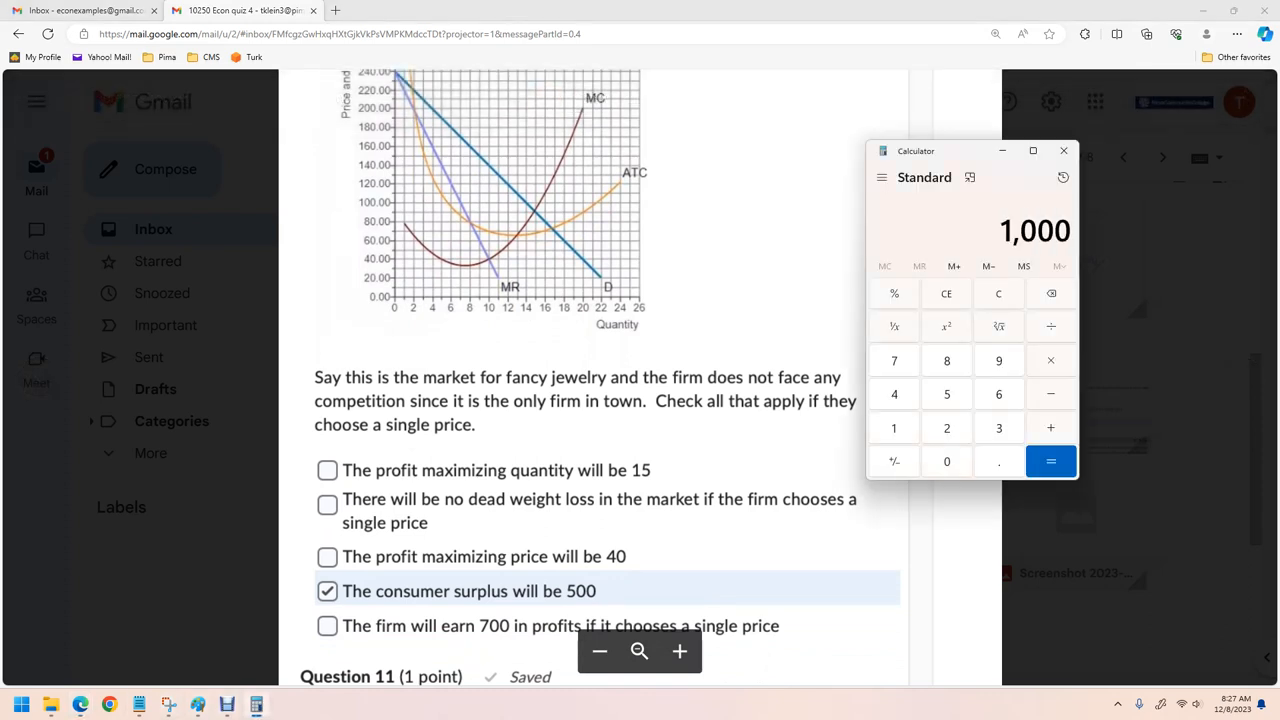
{"action": "left_click", "coordinate": [1050, 360]}
{"action": "type", "text": "0.5"}
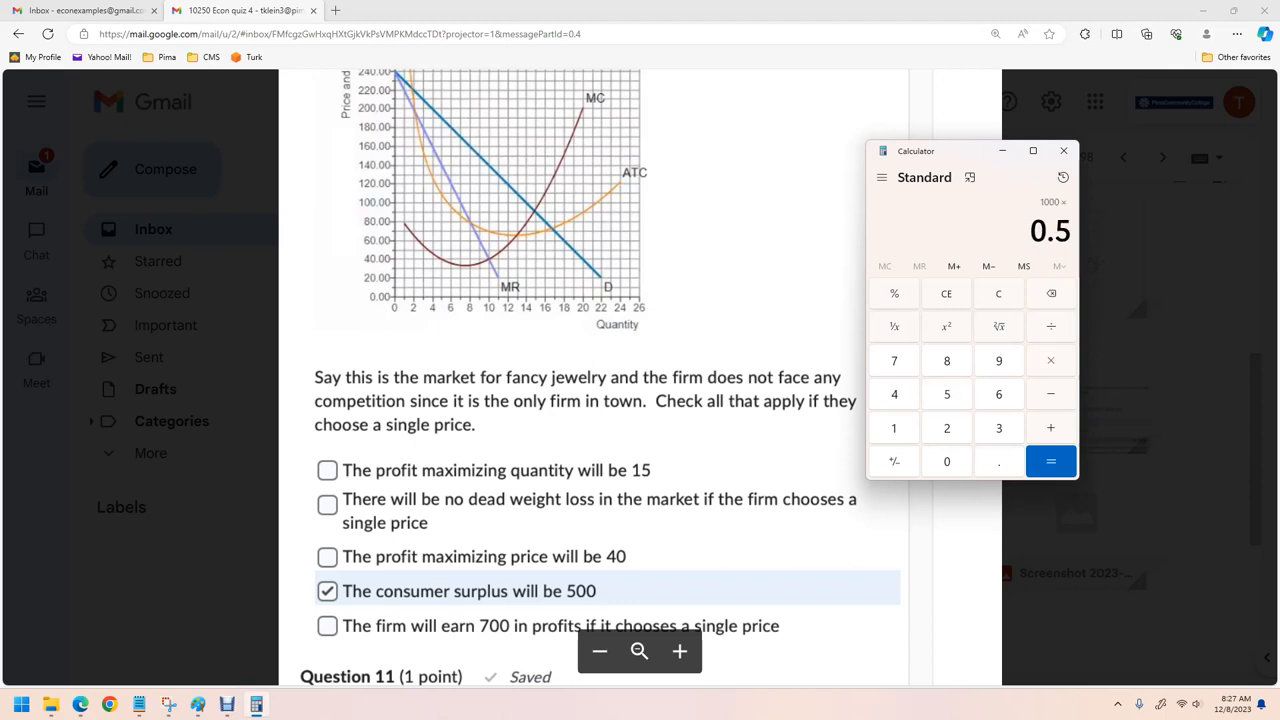
Finish 1,000 × 0.5 = 500 in Calculator and scroll to Question 11's demand schedule.
{"action": "left_click", "coordinate": [1050, 461]}
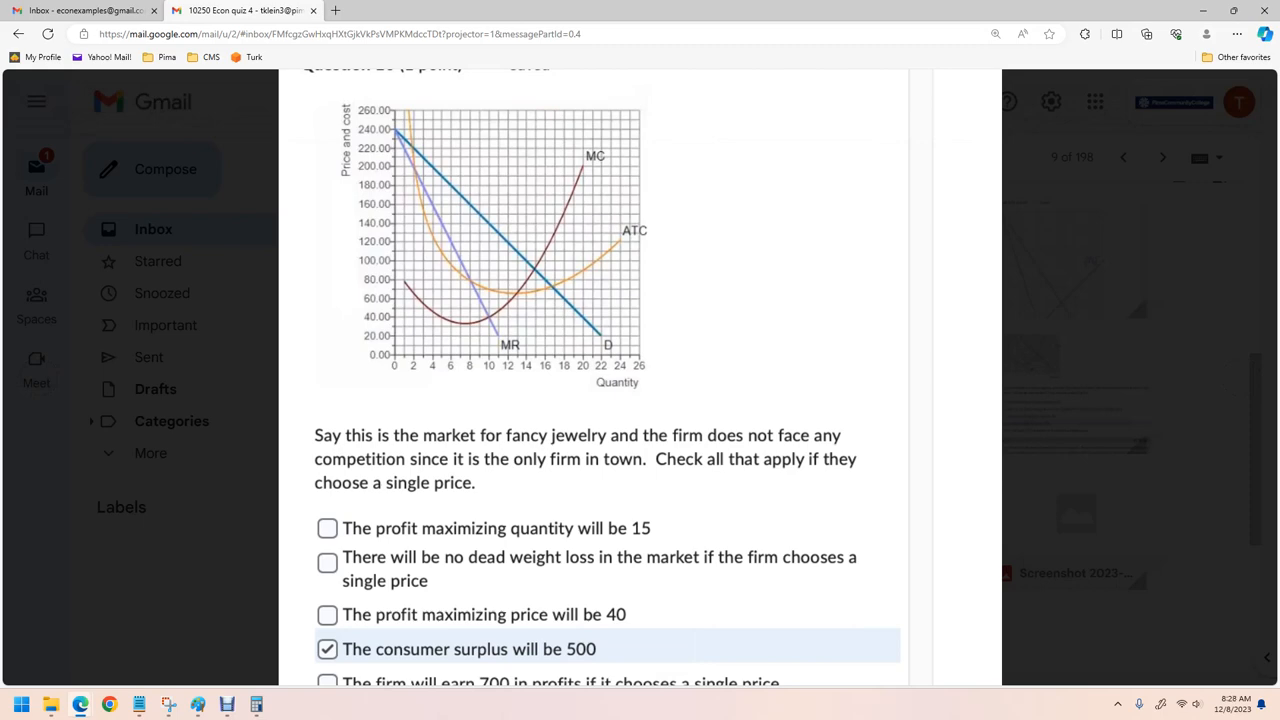
{"action": "scroll", "scroll_direction": "down", "scroll_amount": 3}
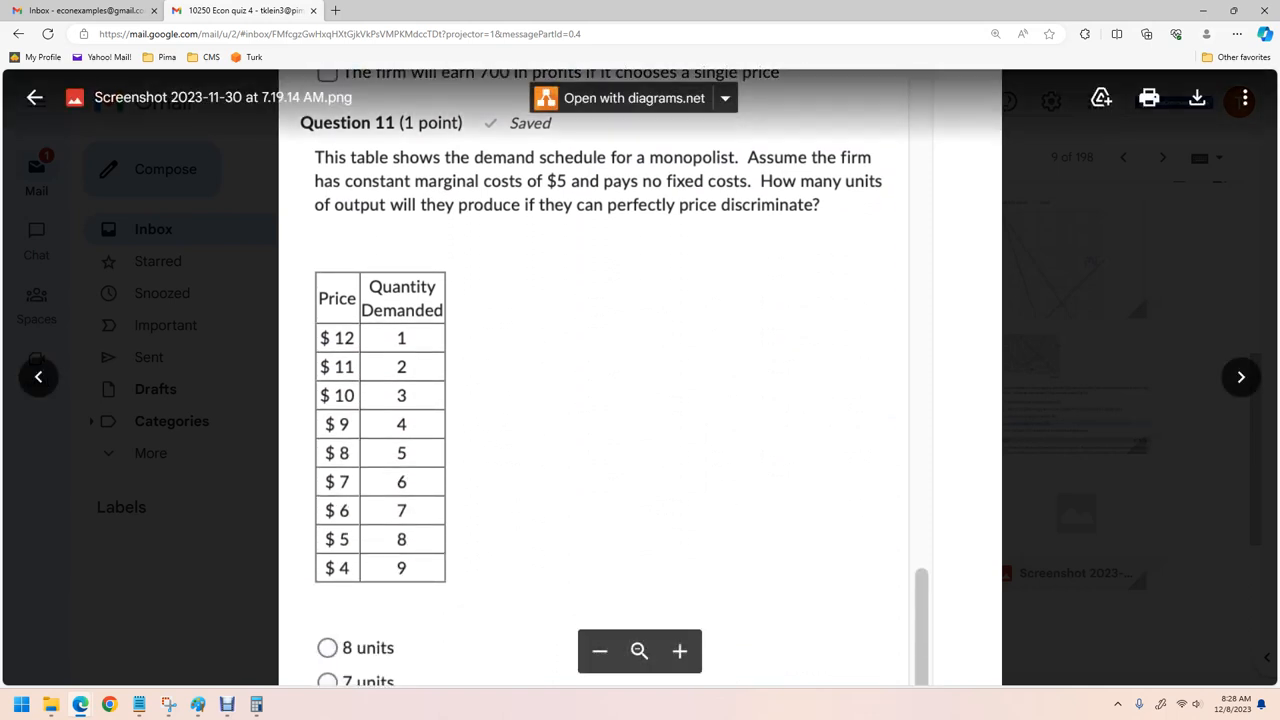
Read Question 11's perfect price discrimination demand schedule and advance to the Question 12 screenshot.
{"action": "scroll", "scroll_direction": "up", "scroll_amount": 3}
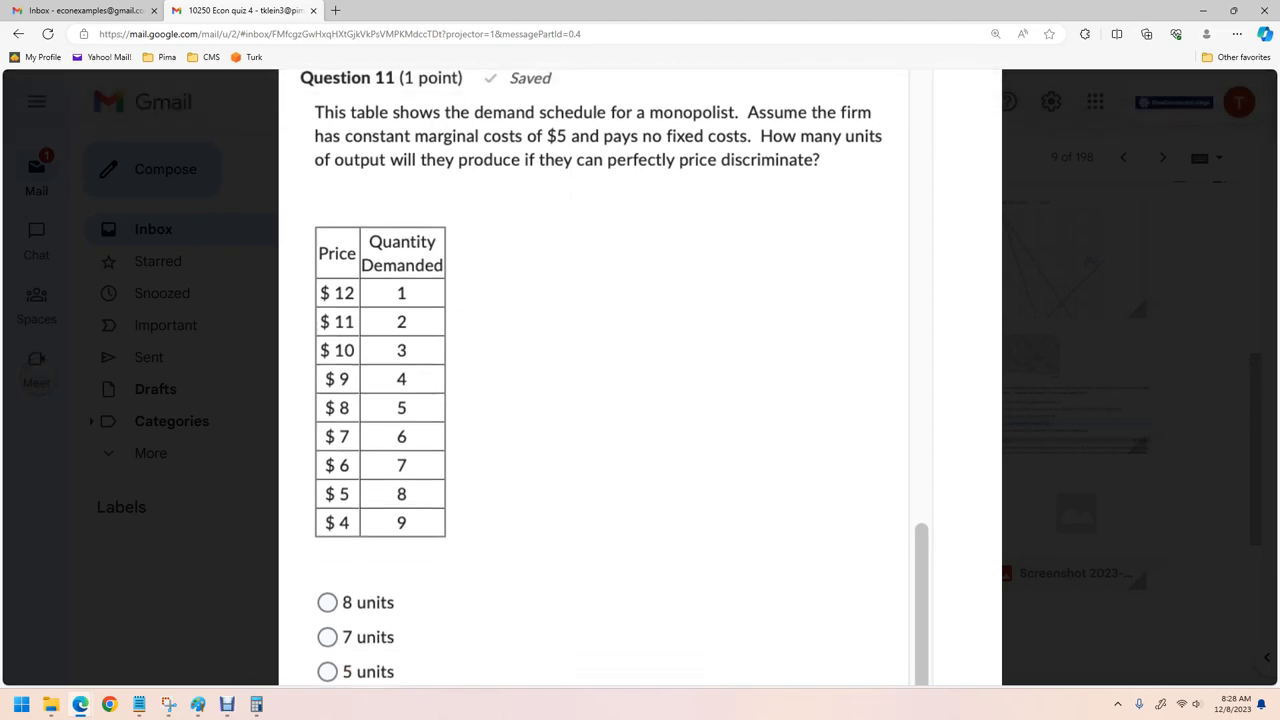
{"action": "left_click", "coordinate": [327, 669]}
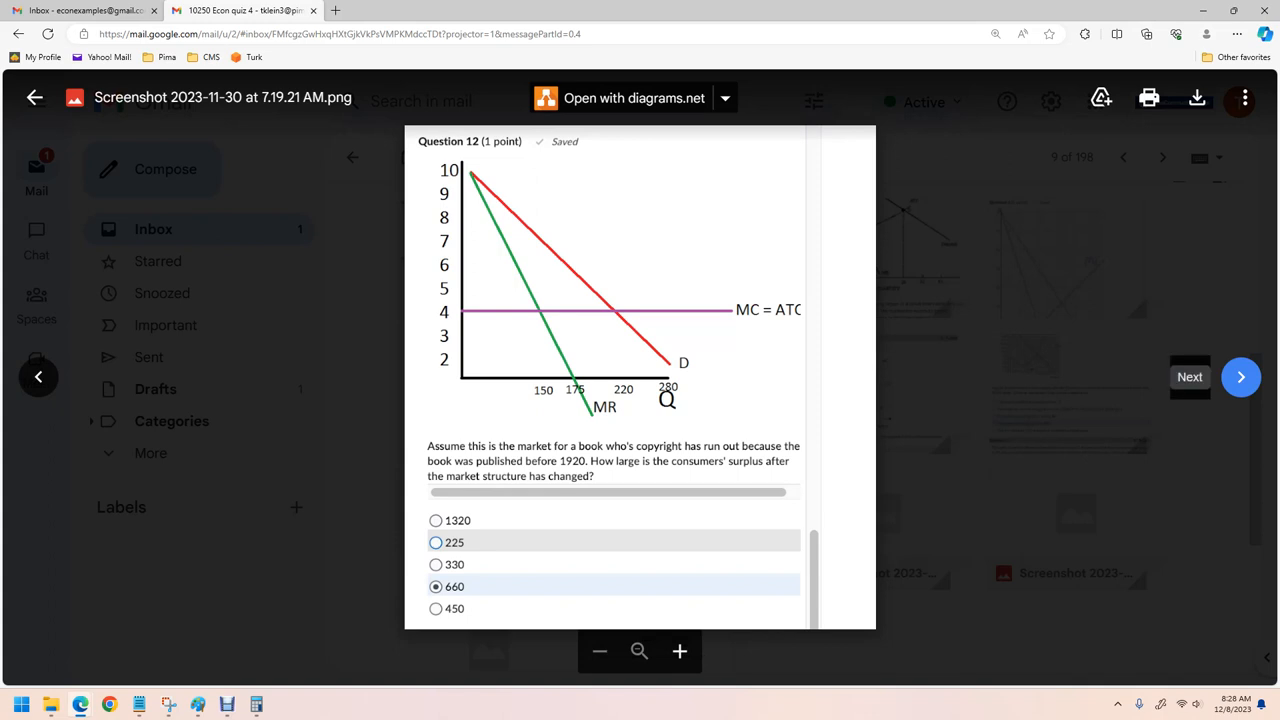
{"action": "mouse_move", "coordinate": [1241, 377]}
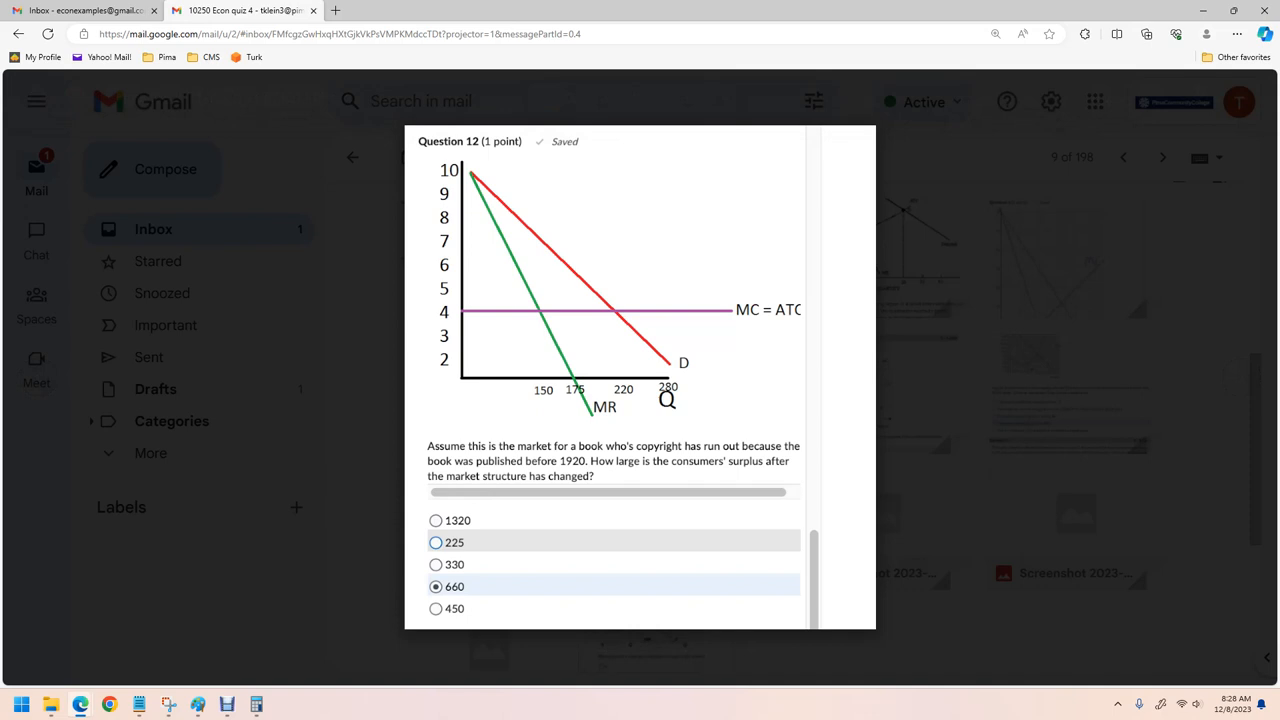
Bring Calculator, still showing 1000 × 0.5 = 500, up beside Question 12's book-market graph.
{"action": "left_click", "coordinate": [1075, 572]}
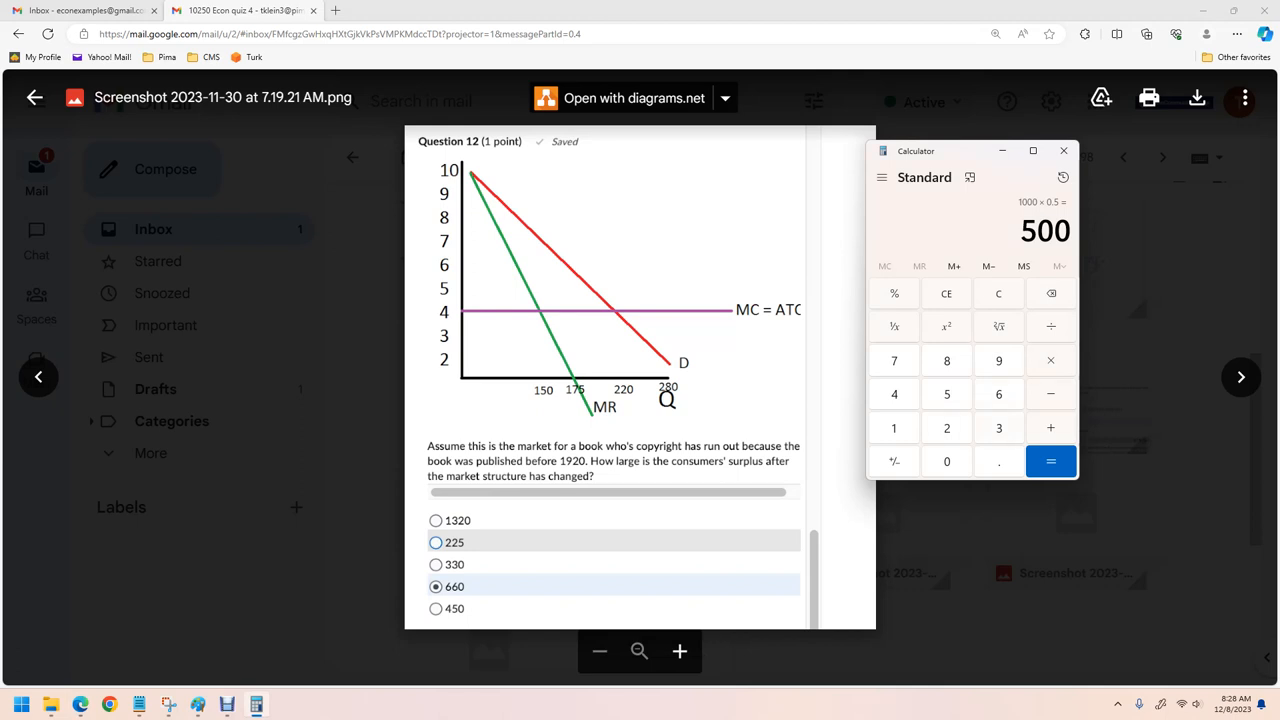
Enter 6 × in Calculator to begin the multiplication.
{"action": "left_click", "coordinate": [998, 393]}
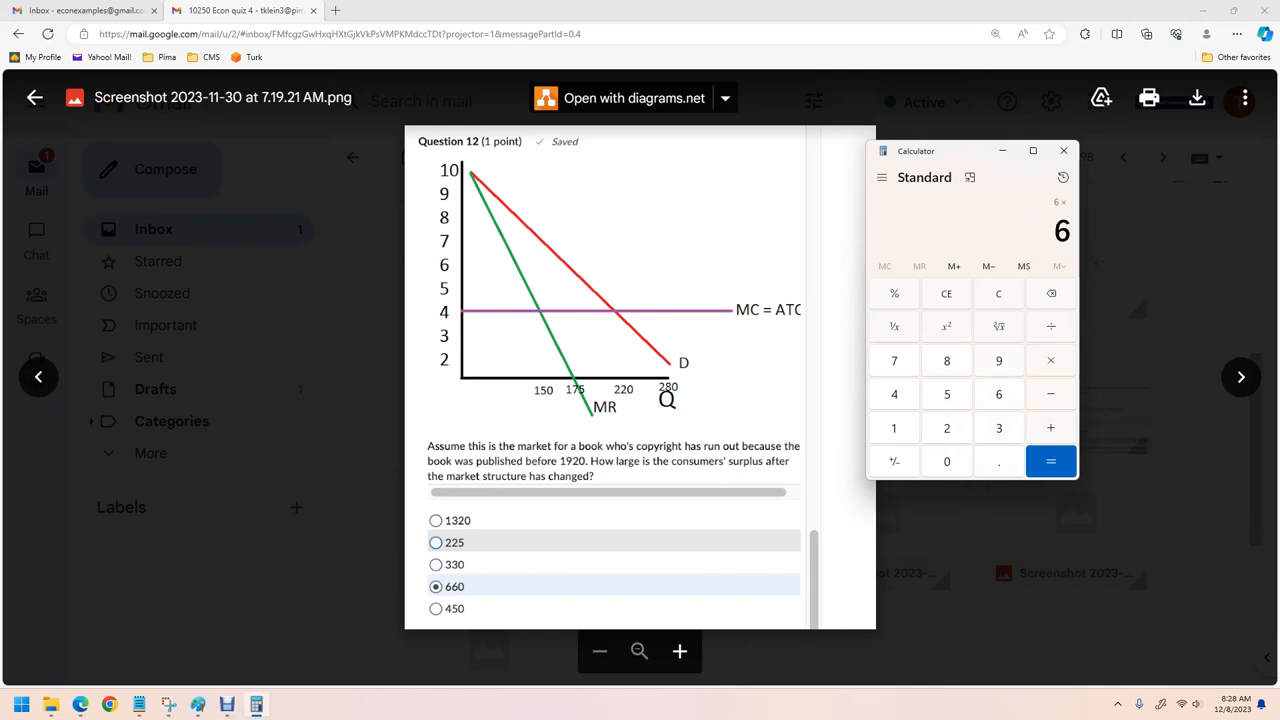
{"action": "left_click", "coordinate": [1050, 461]}
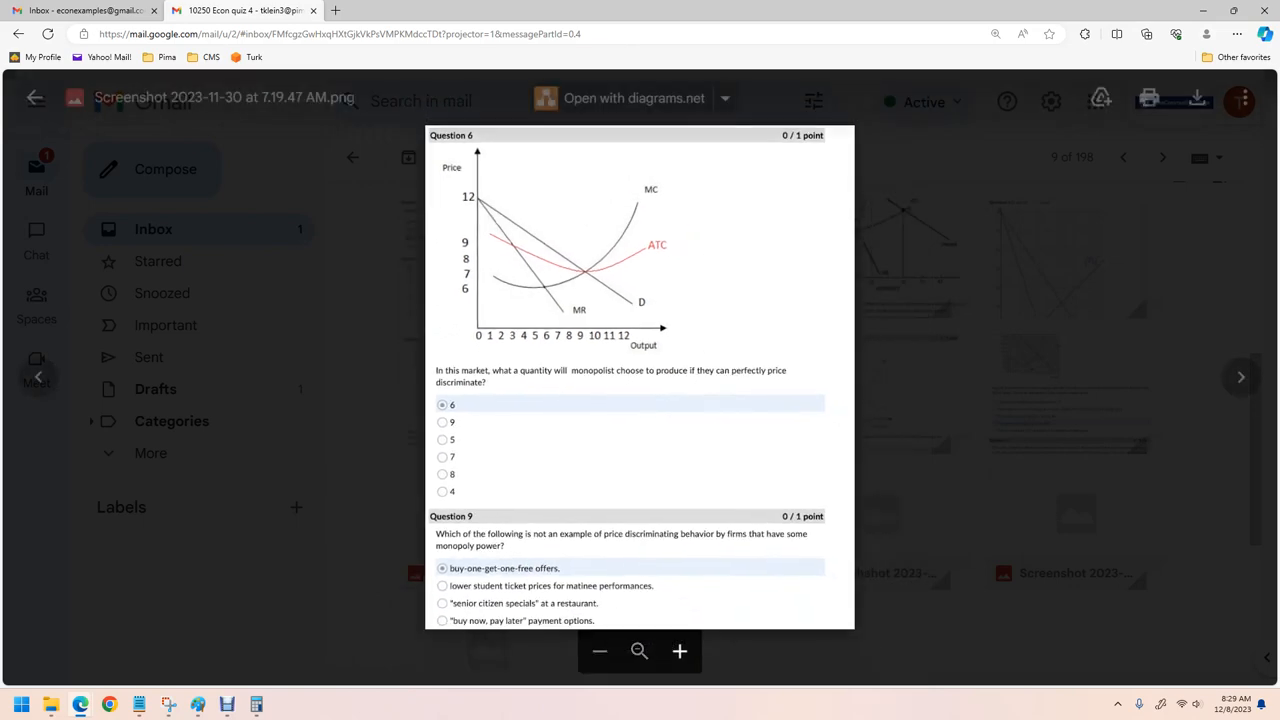
Advance two screenshots to the 8.03.33 AM image and zoom in on Question 1.
{"action": "left_click", "coordinate": [1240, 377]}
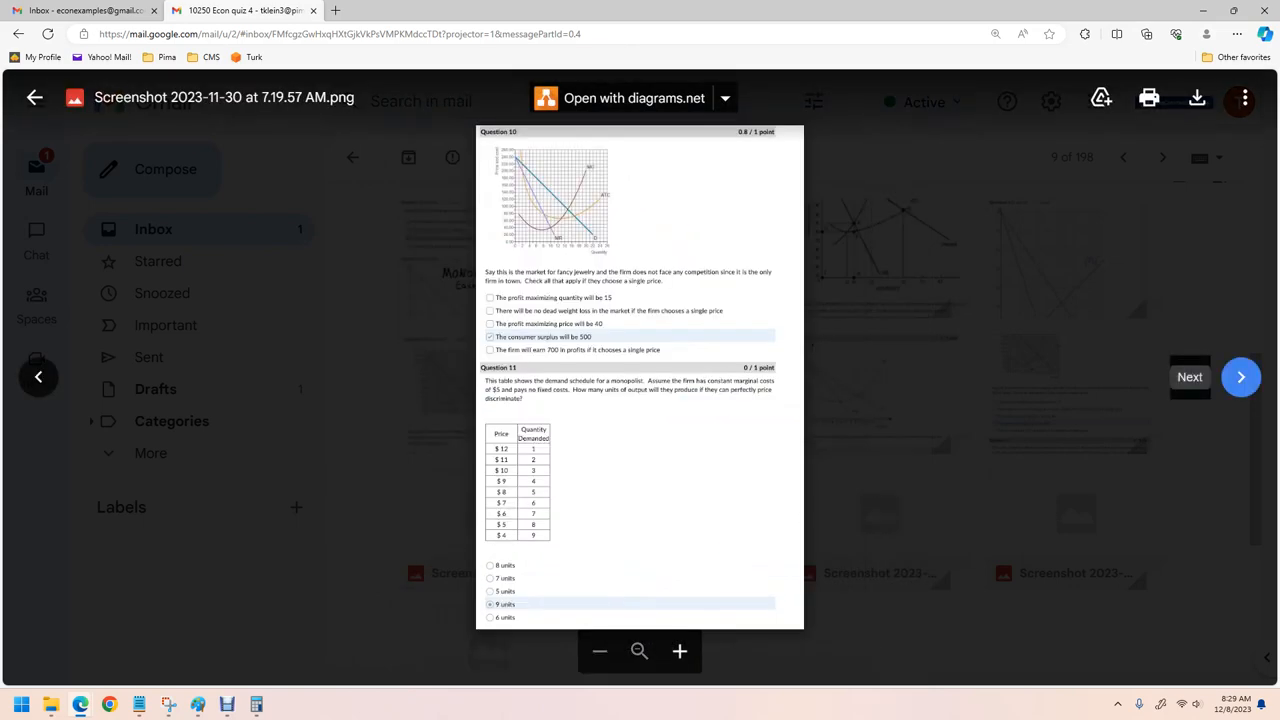
{"action": "left_click", "coordinate": [1240, 377]}
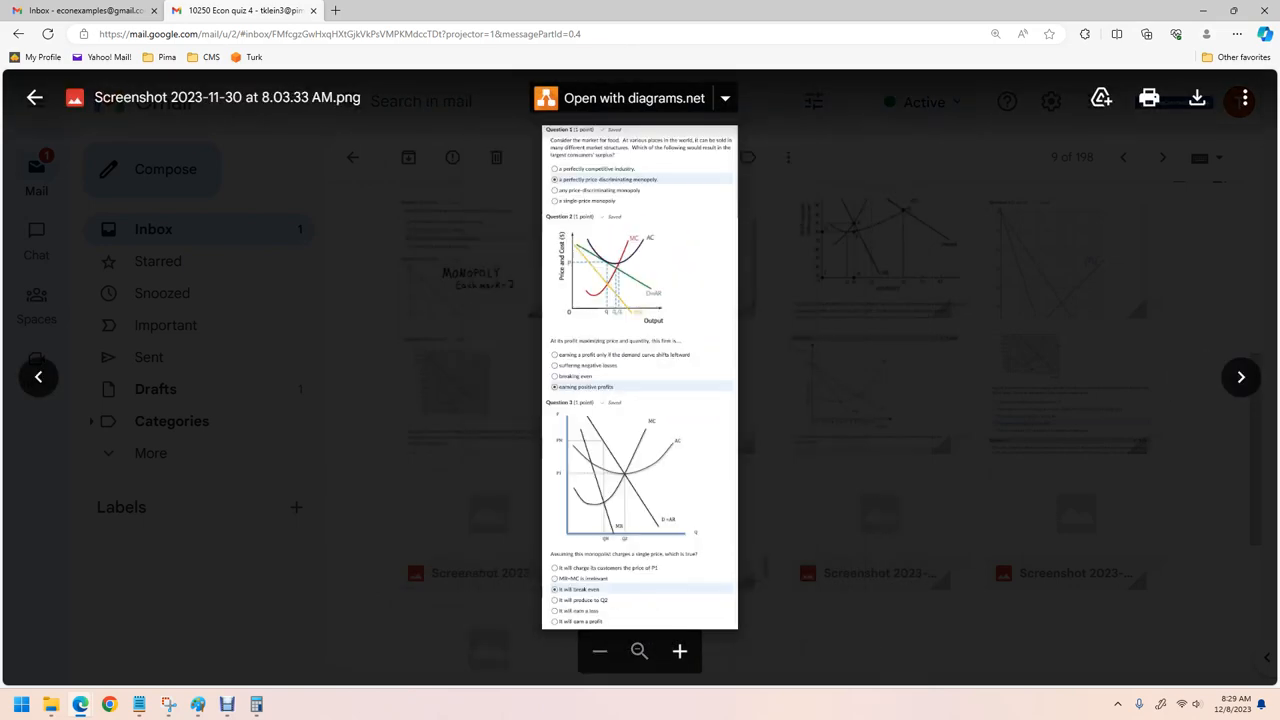
{"action": "left_click", "coordinate": [679, 651]}
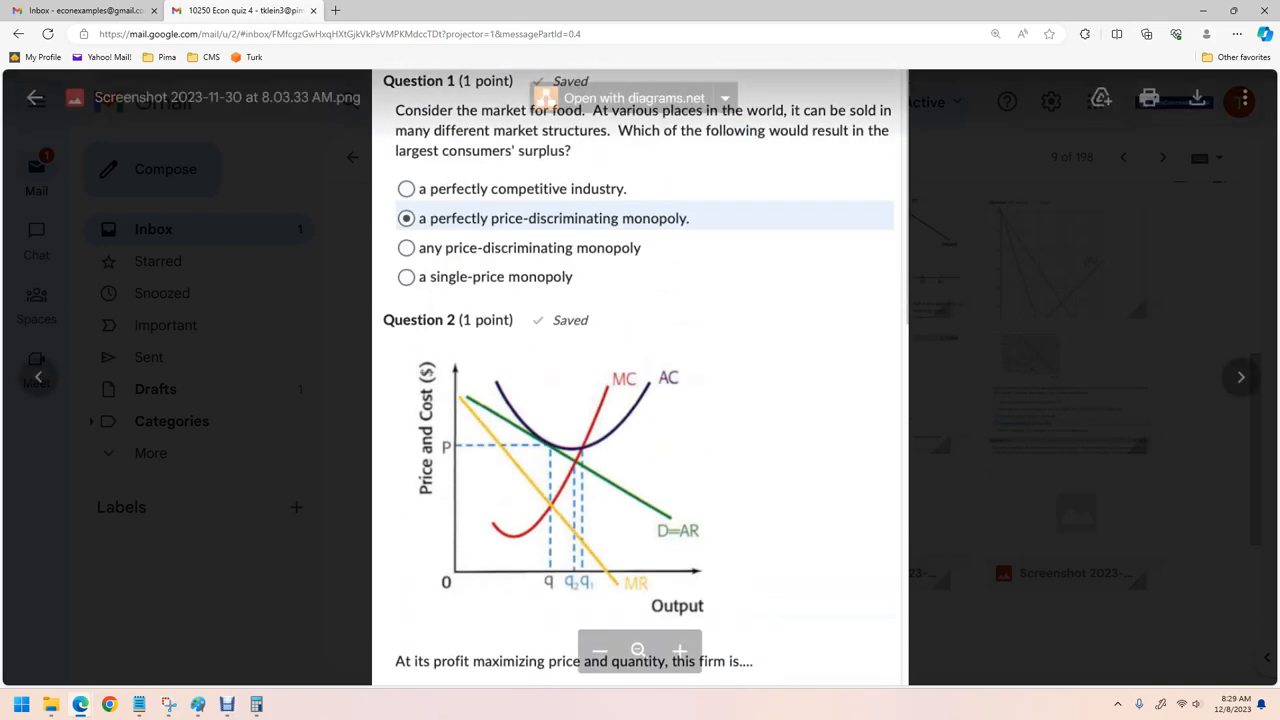
Scroll through Questions 2 and 3, reaching the revenue-table question answered 16.
{"action": "scroll", "scroll_direction": "down", "scroll_amount": 3}
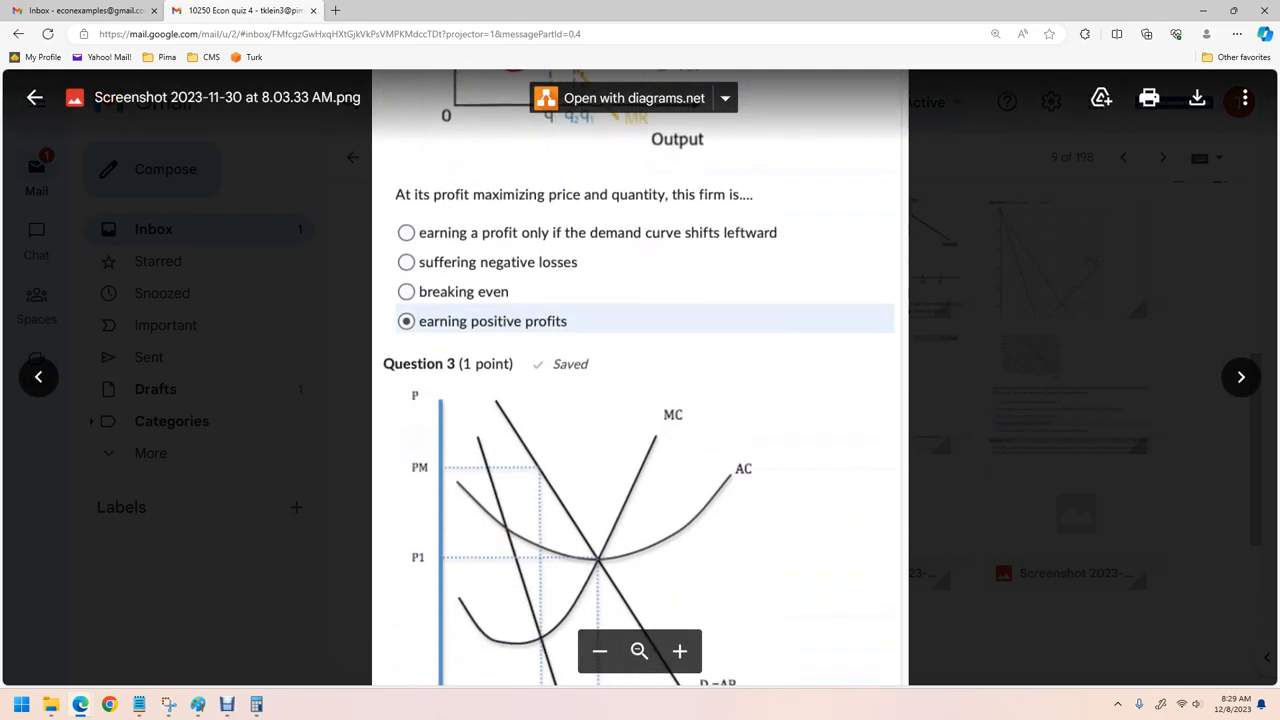
{"action": "scroll", "scroll_direction": "up", "scroll_amount": 3}
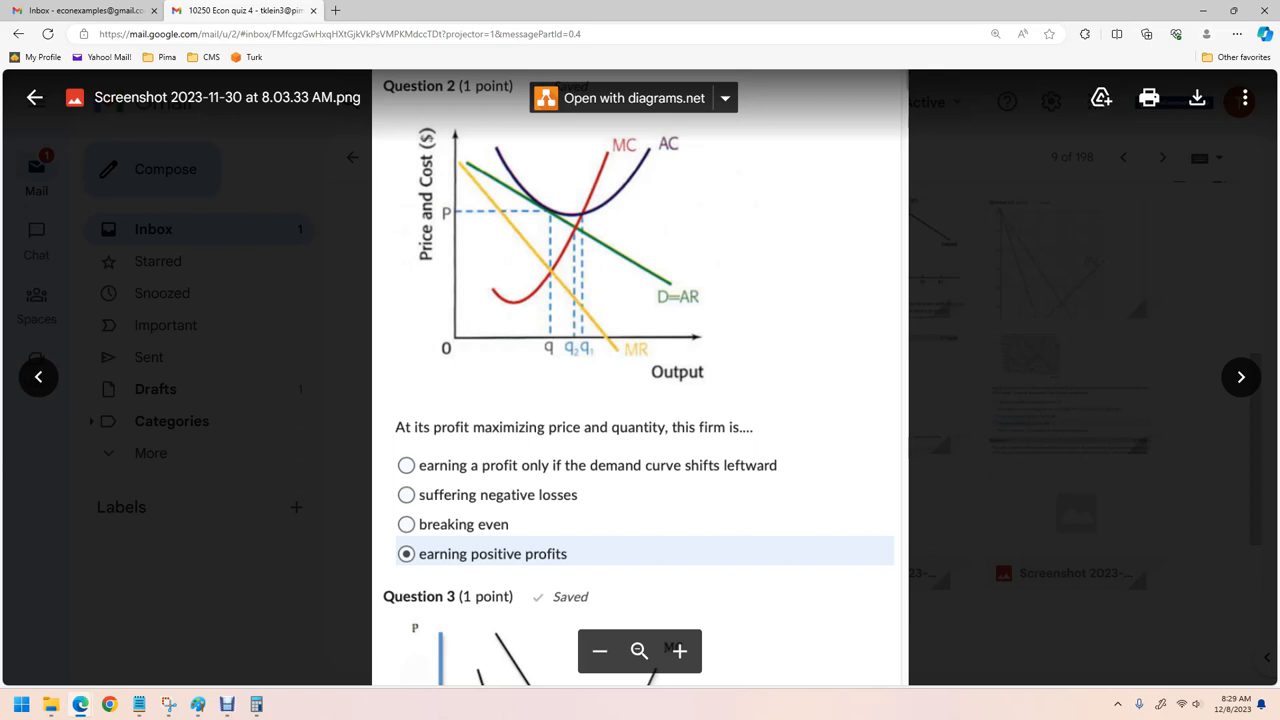
{"action": "scroll", "scroll_direction": "down", "scroll_amount": 3}
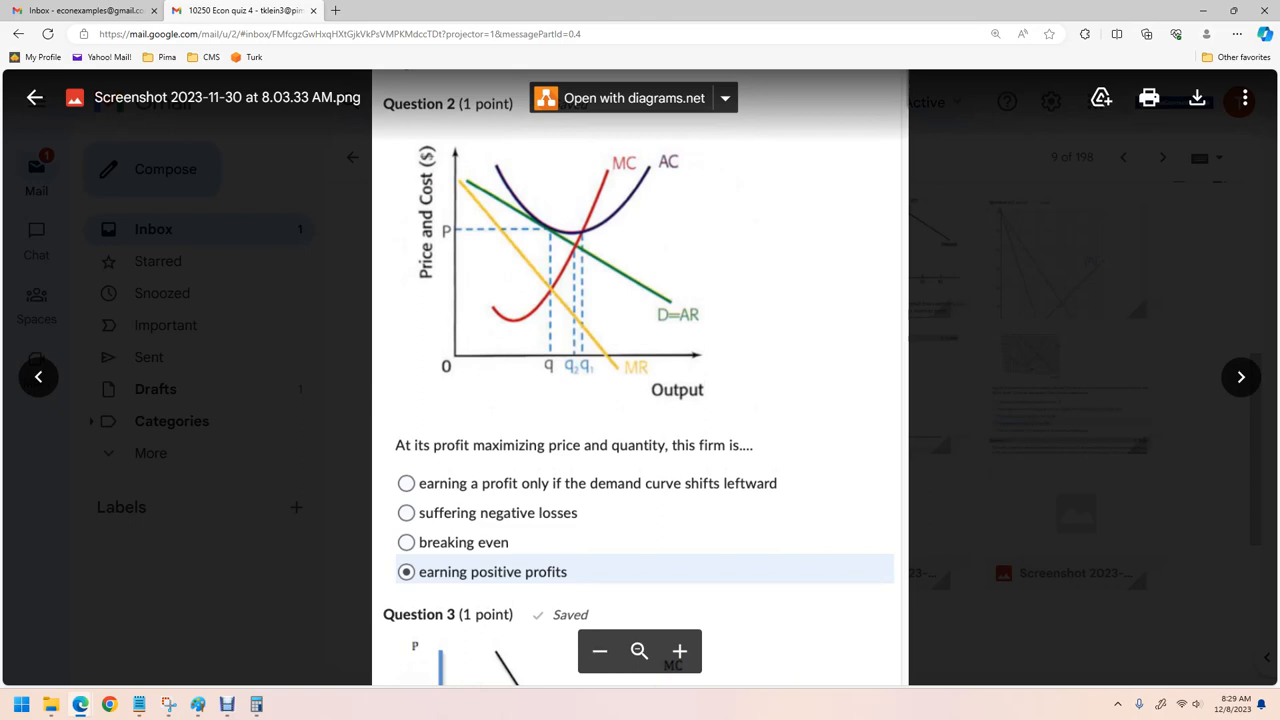
{"action": "scroll", "scroll_direction": "down", "scroll_amount": 3}
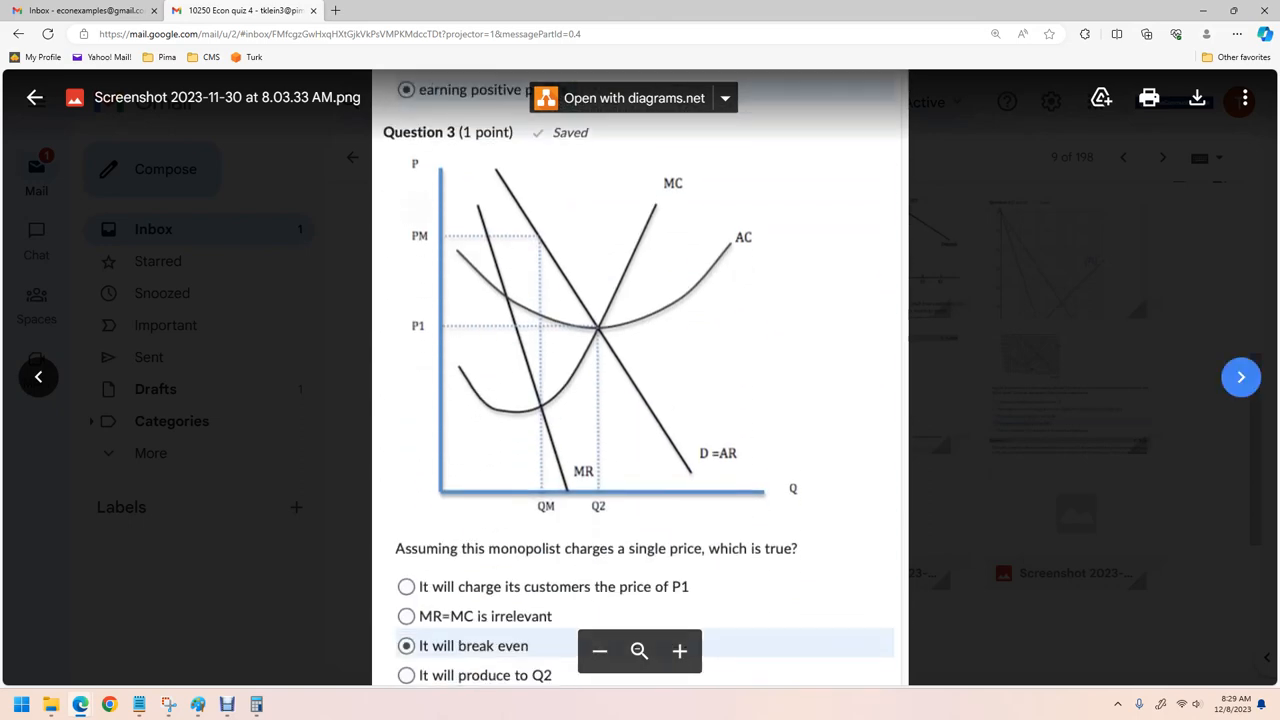
{"action": "scroll", "scroll_direction": "down", "scroll_amount": 3}
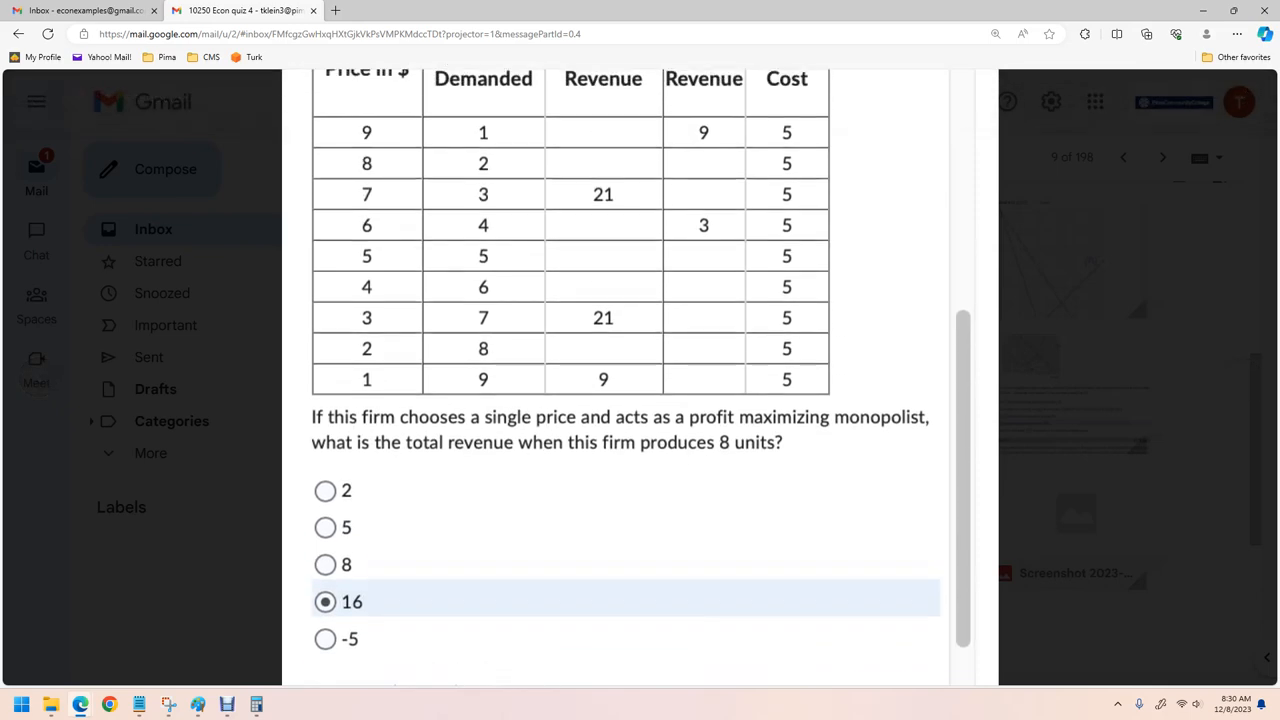
Scroll through the total and marginal revenue questions, reading Question 5's answer of 7.
{"action": "scroll", "scroll_direction": "down", "scroll_amount": 3}
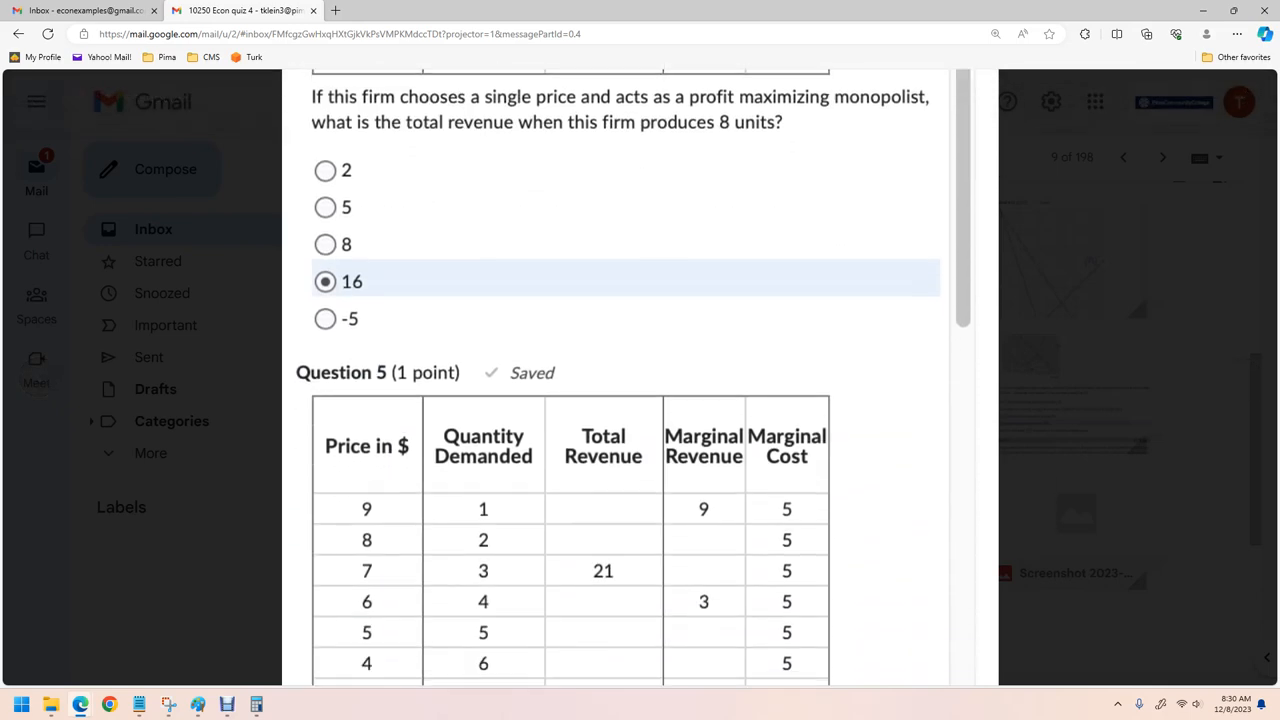
{"action": "scroll", "scroll_direction": "down", "scroll_amount": 3}
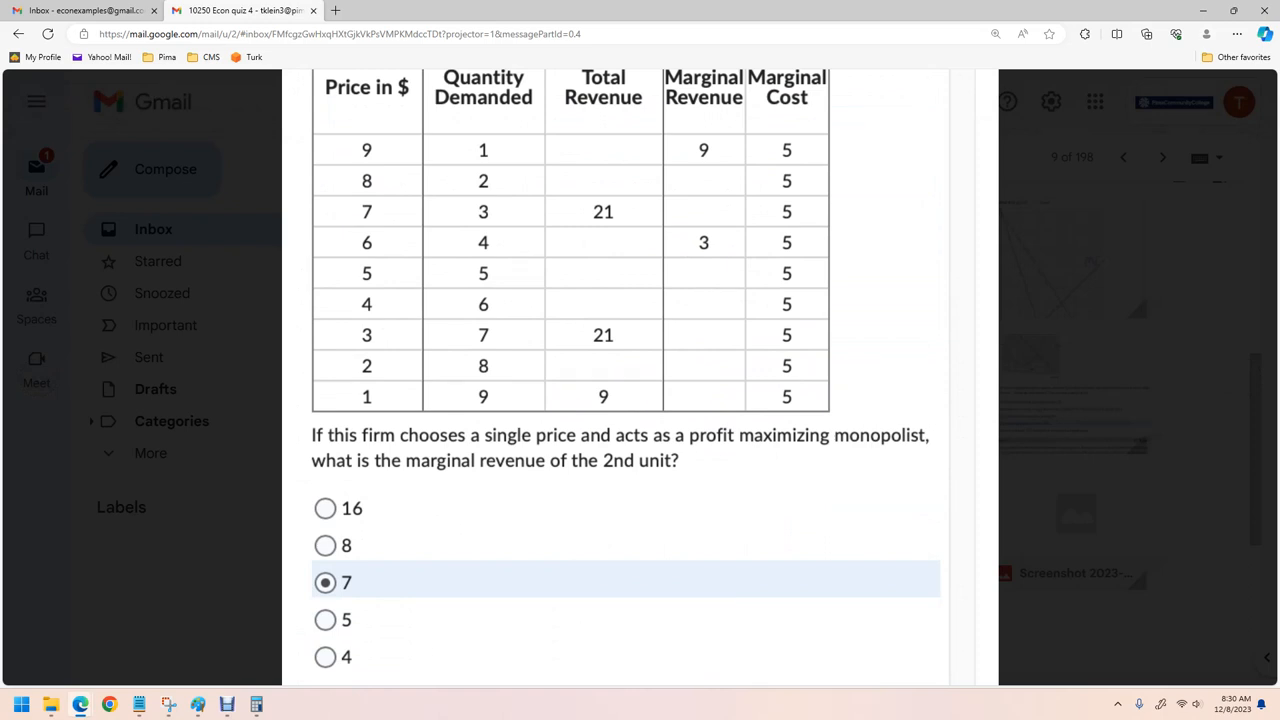
{"action": "scroll", "scroll_direction": "up", "scroll_amount": 3}
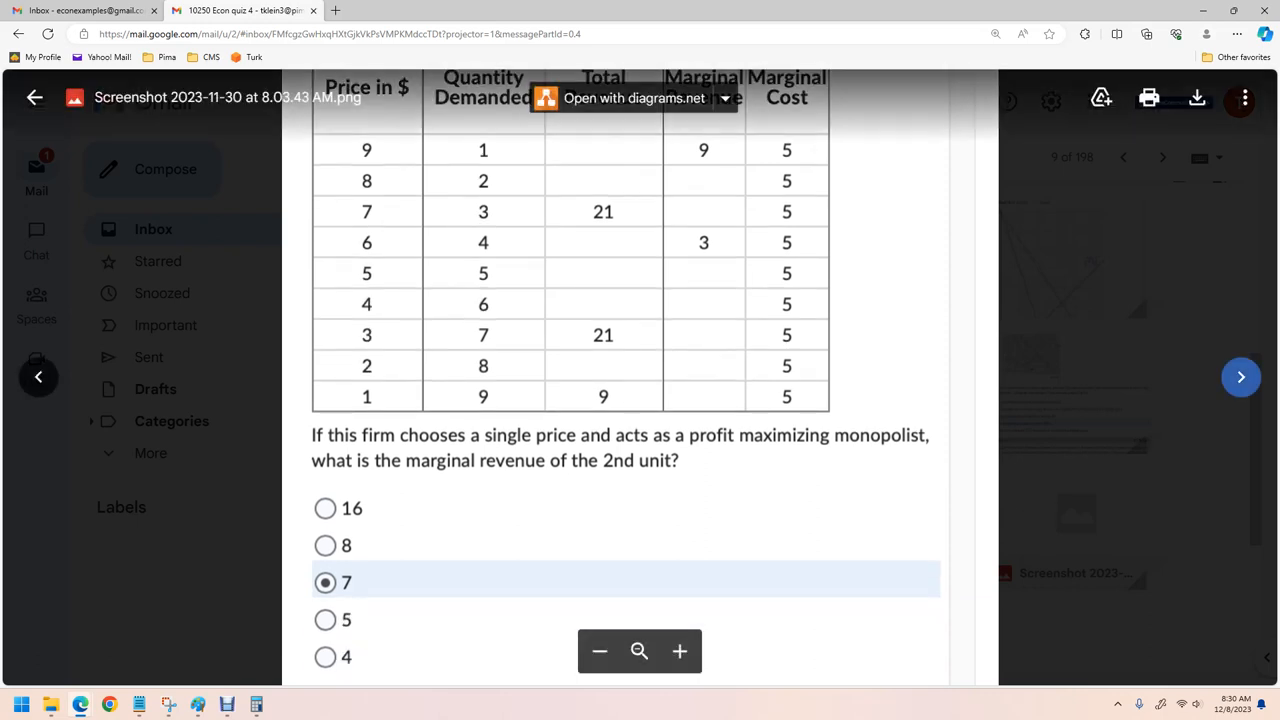
{"action": "scroll", "scroll_direction": "down", "scroll_amount": 3}
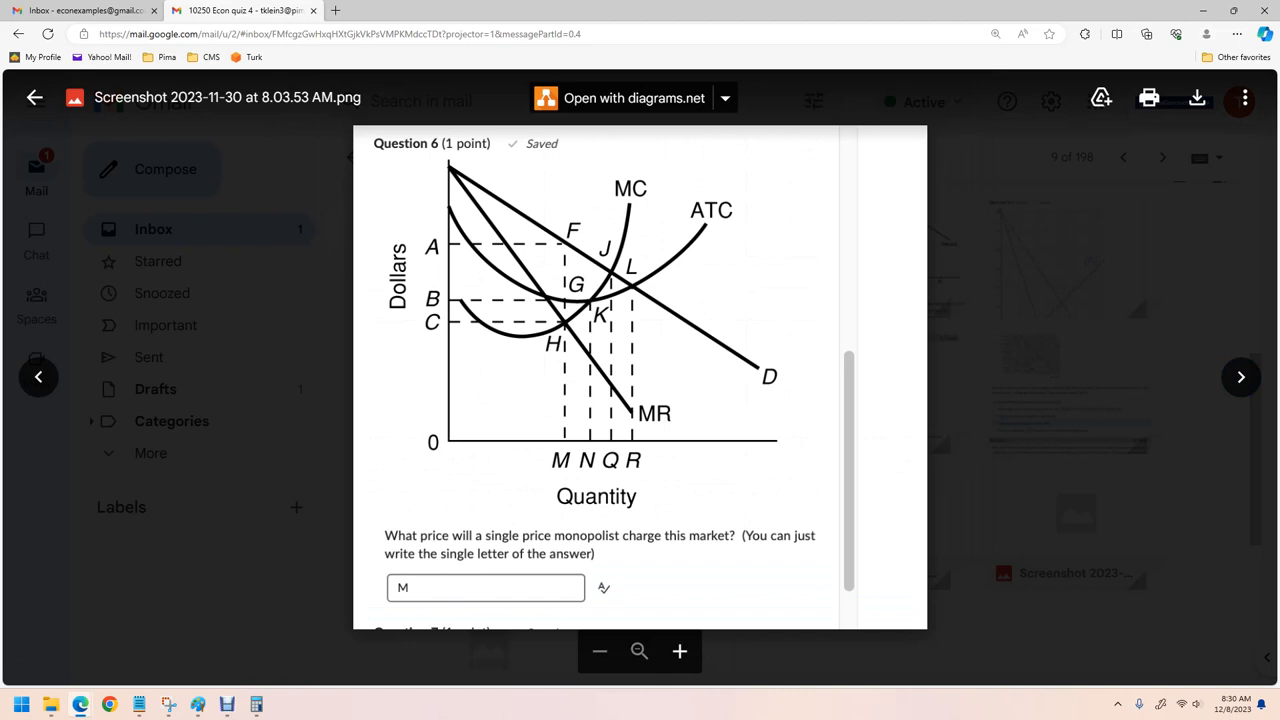
Study Question 6's single-price monopolist graph, then reach the 8.04.19 AM screenshot.
{"action": "left_click", "coordinate": [35, 97]}
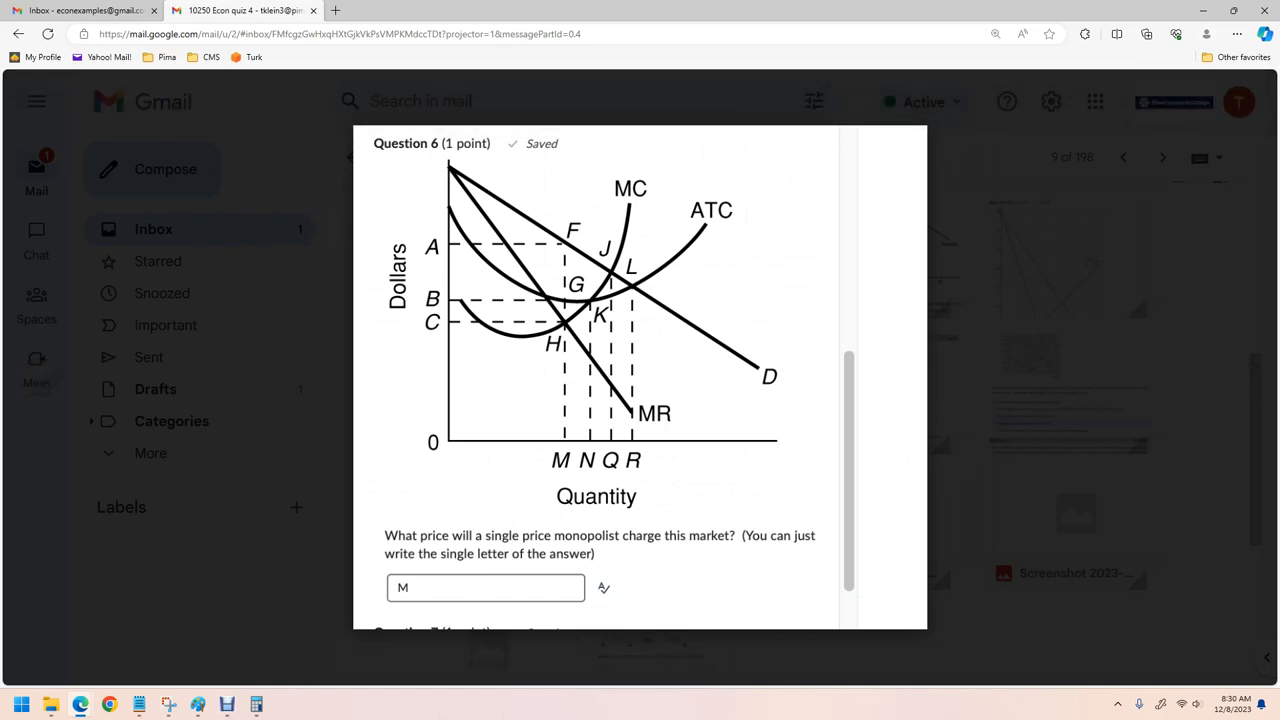
{"action": "scroll", "scroll_direction": "down", "scroll_amount": 3}
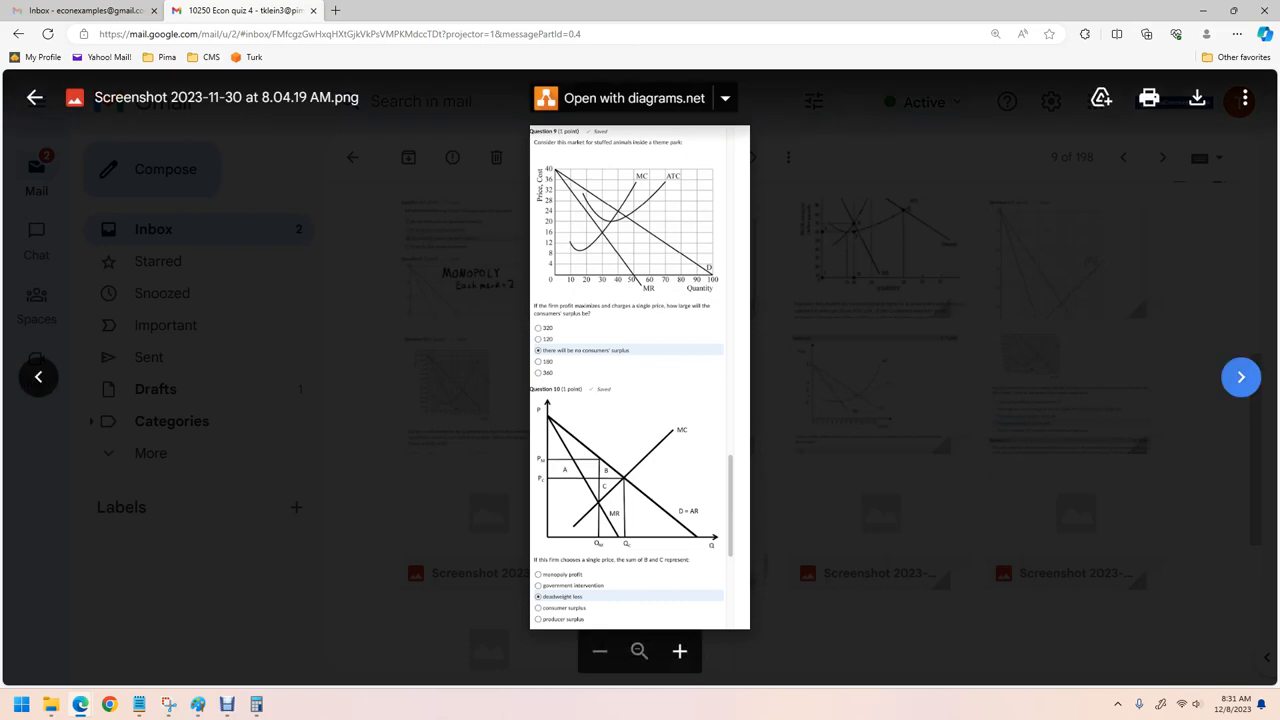
Zoom into the 8.04.24 AM screenshot and read Question 11 (B) and Question 12 (5 units, $40).
{"action": "scroll", "scroll_direction": "down", "scroll_amount": 3}
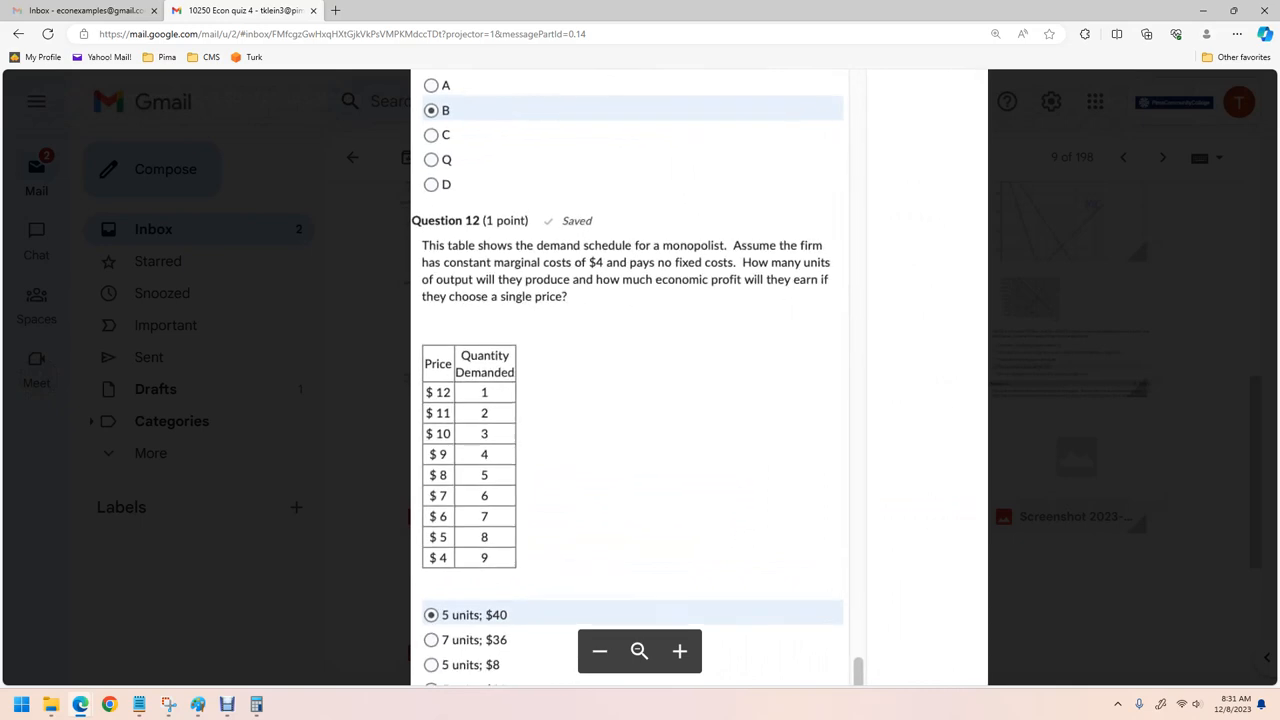
{"action": "left_click", "coordinate": [679, 651]}
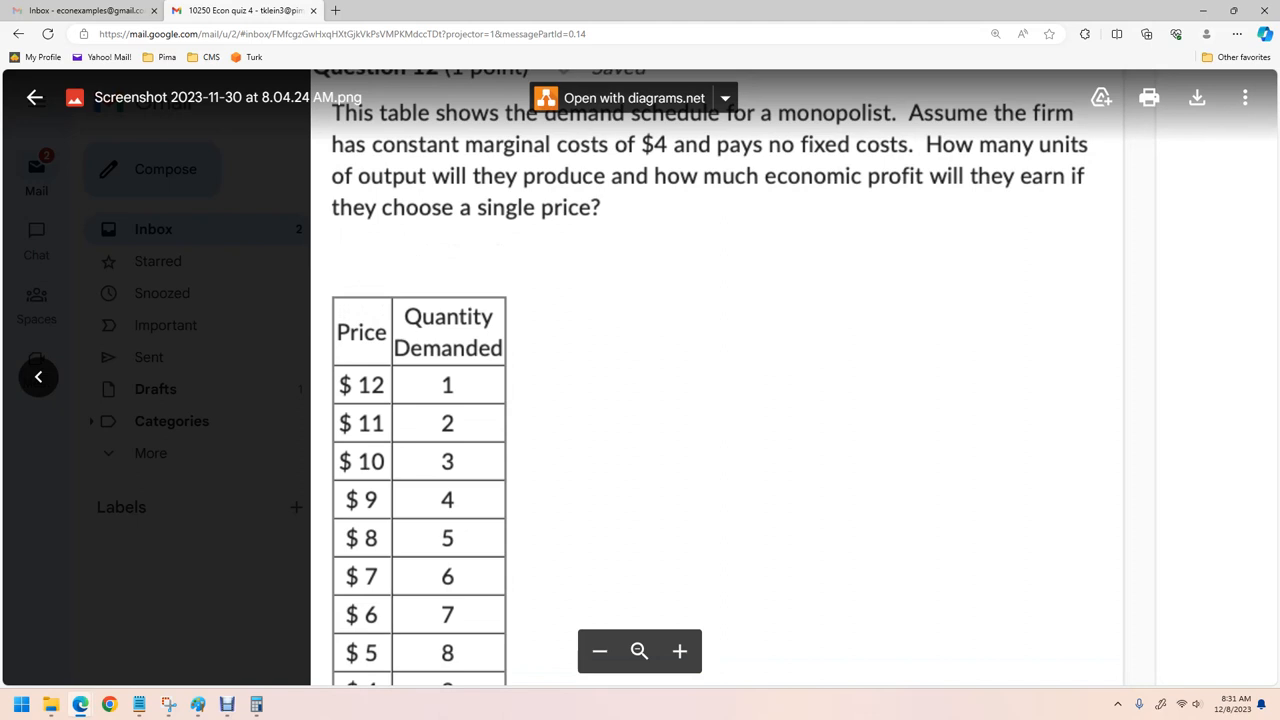
{"action": "scroll", "scroll_direction": "down", "scroll_amount": 3}
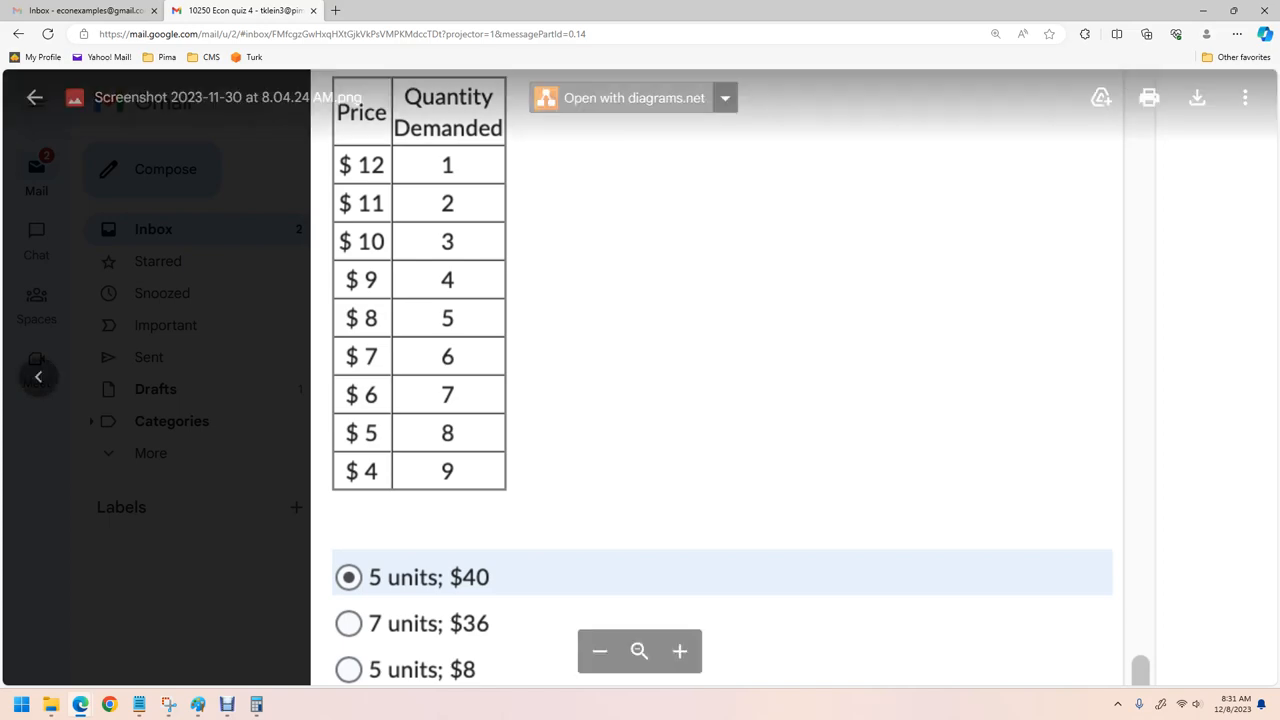
{"action": "scroll", "scroll_direction": "down", "scroll_amount": 3}
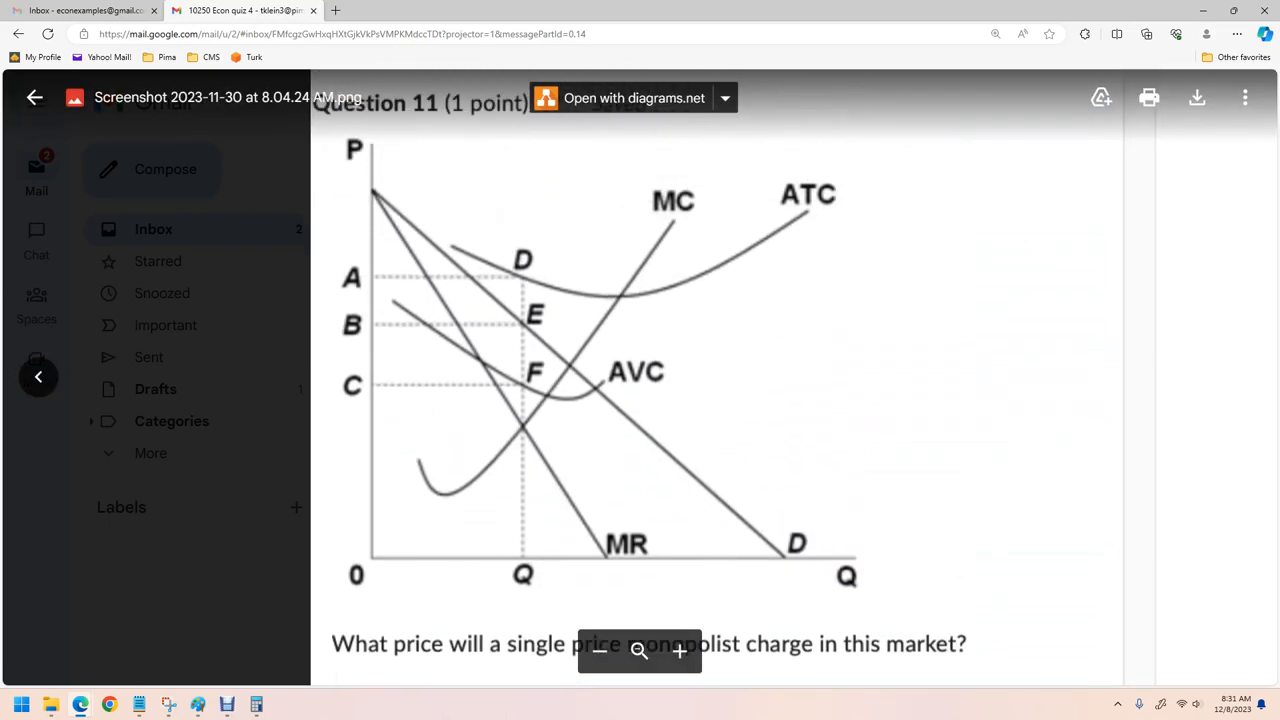
Close the attachment viewer to return to the email's attachments.
{"action": "left_click", "coordinate": [35, 97]}
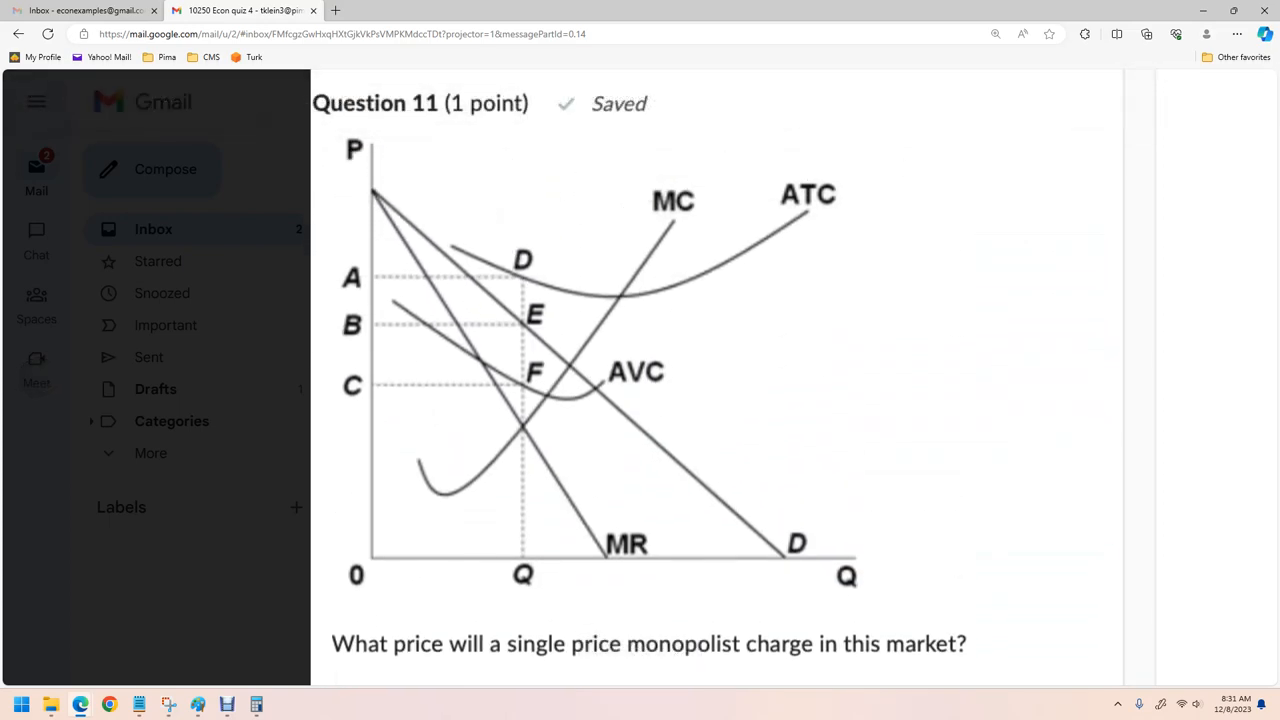
{"action": "left_click", "coordinate": [298, 504]}
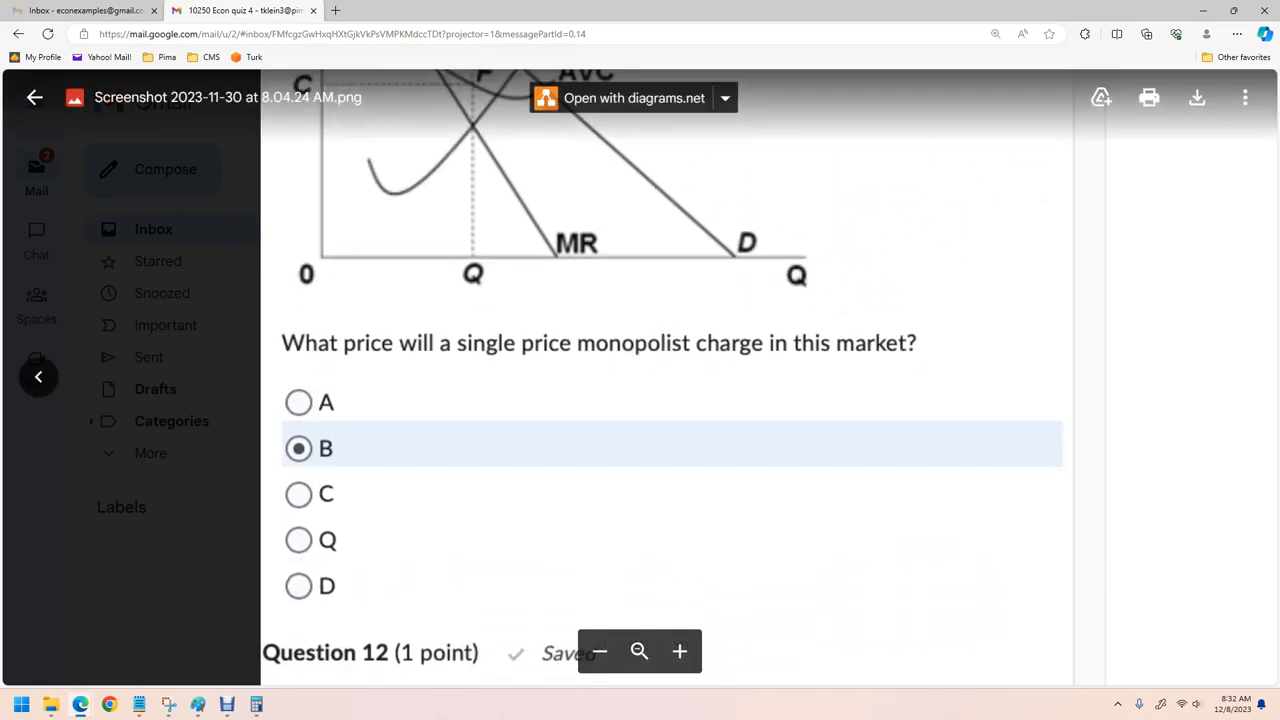
{"action": "left_click", "coordinate": [34, 97]}
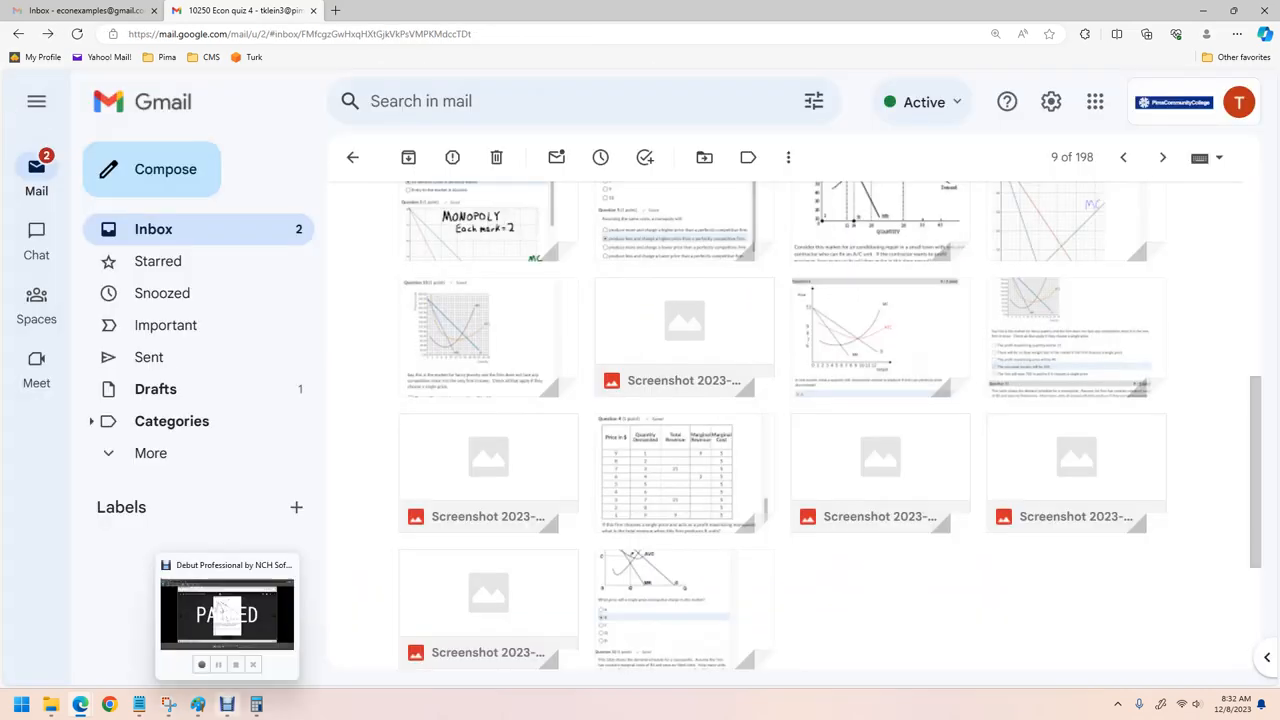